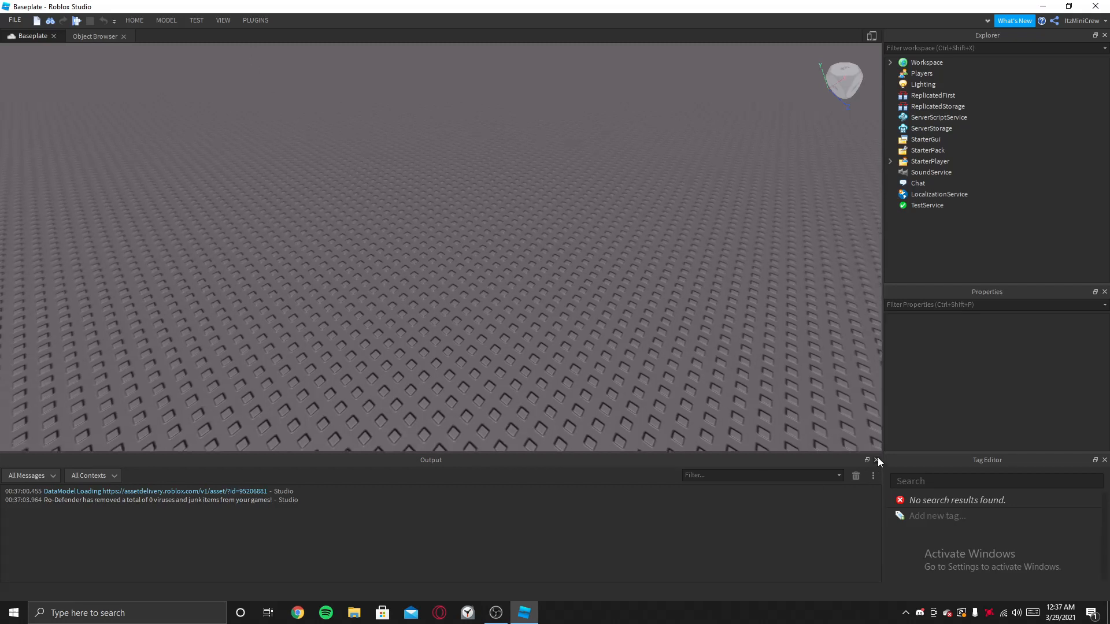
- Close the Output panel, then open the Toolbox and browse My Models
left_click(876, 460)
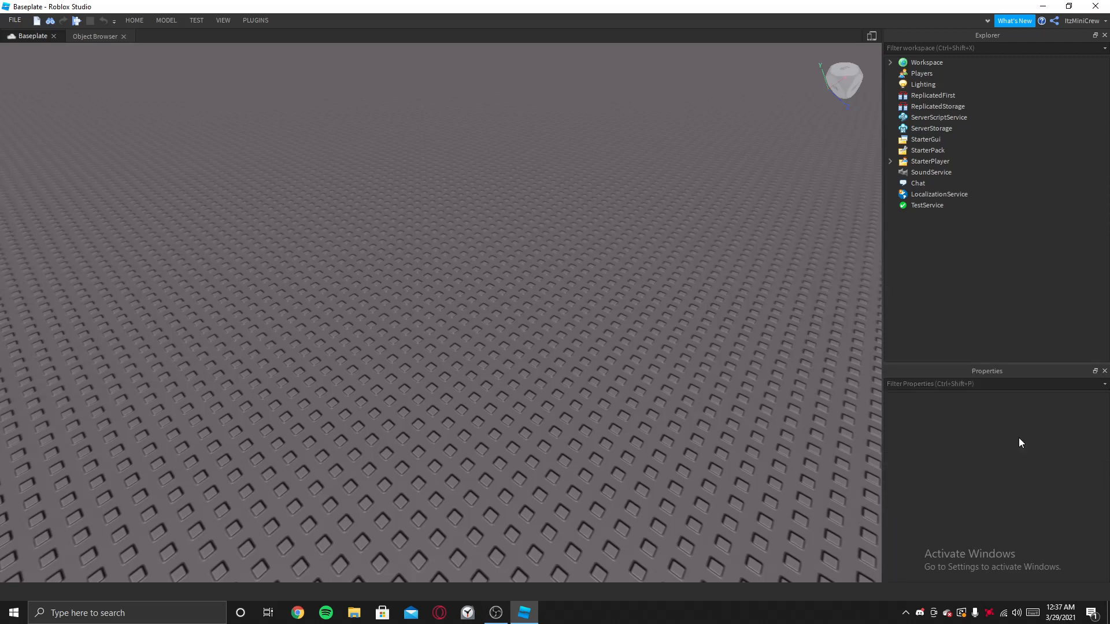
left_click(255, 19)
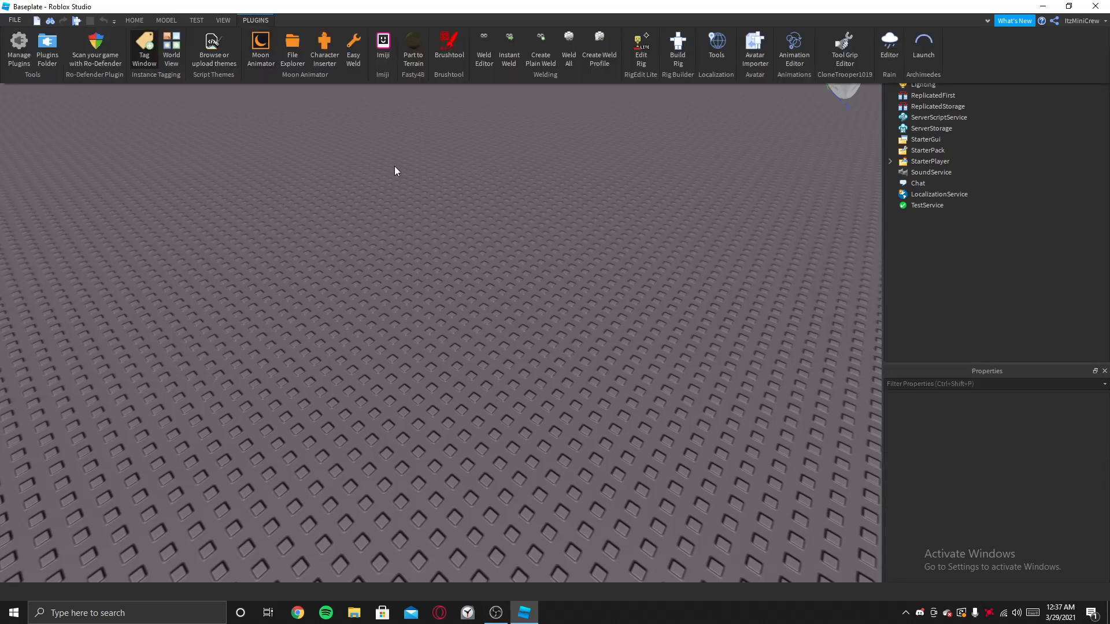
mouse_move(192, 103)
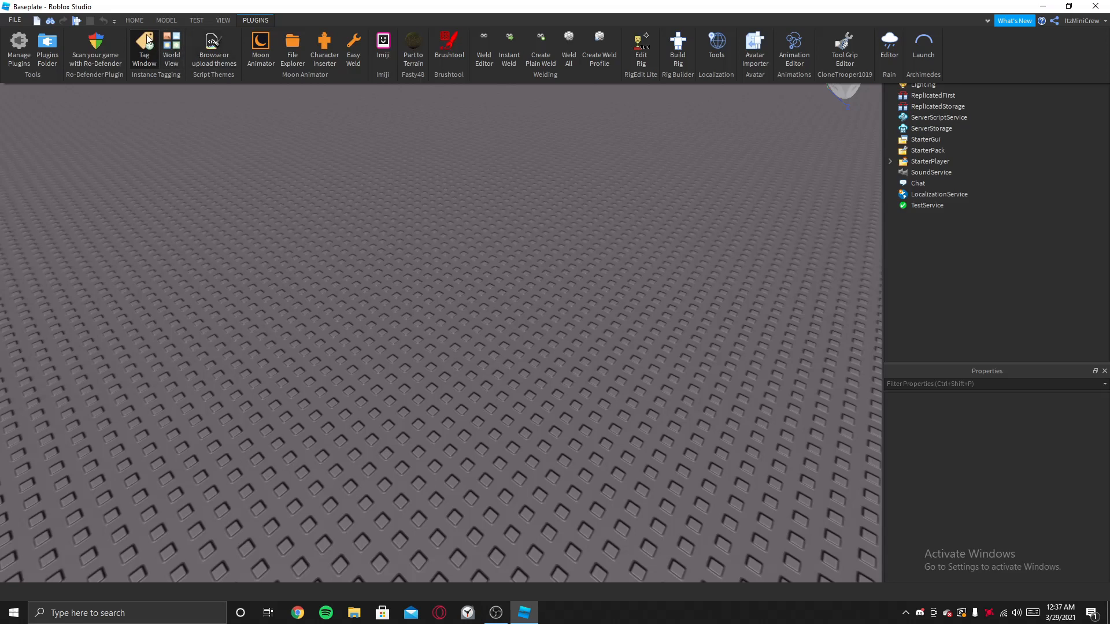
mouse_move(506, 108)
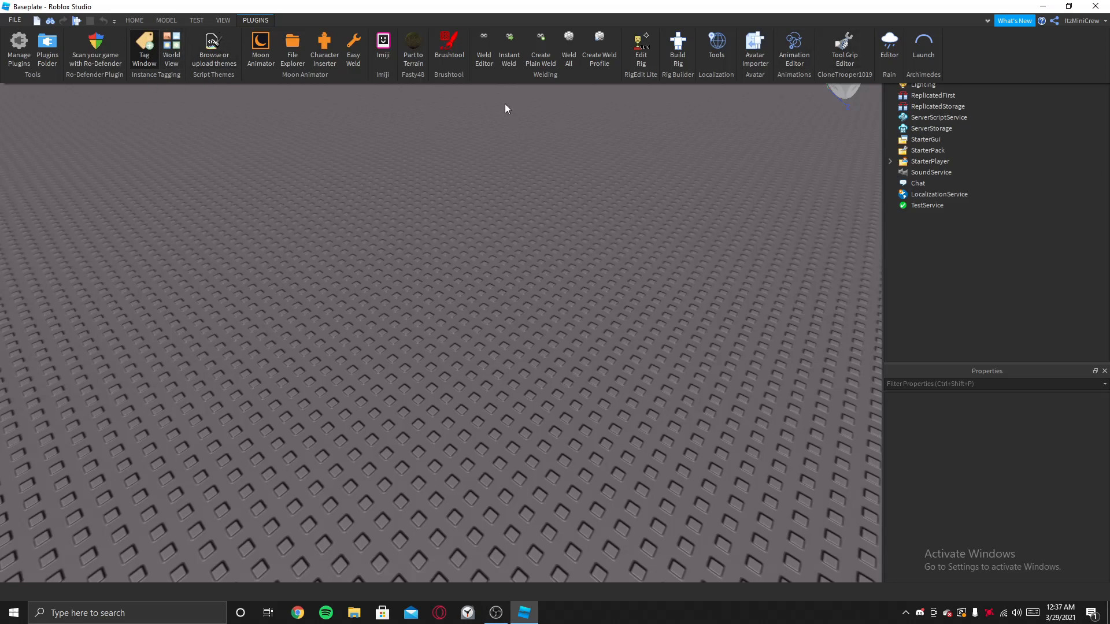
left_click(222, 20)
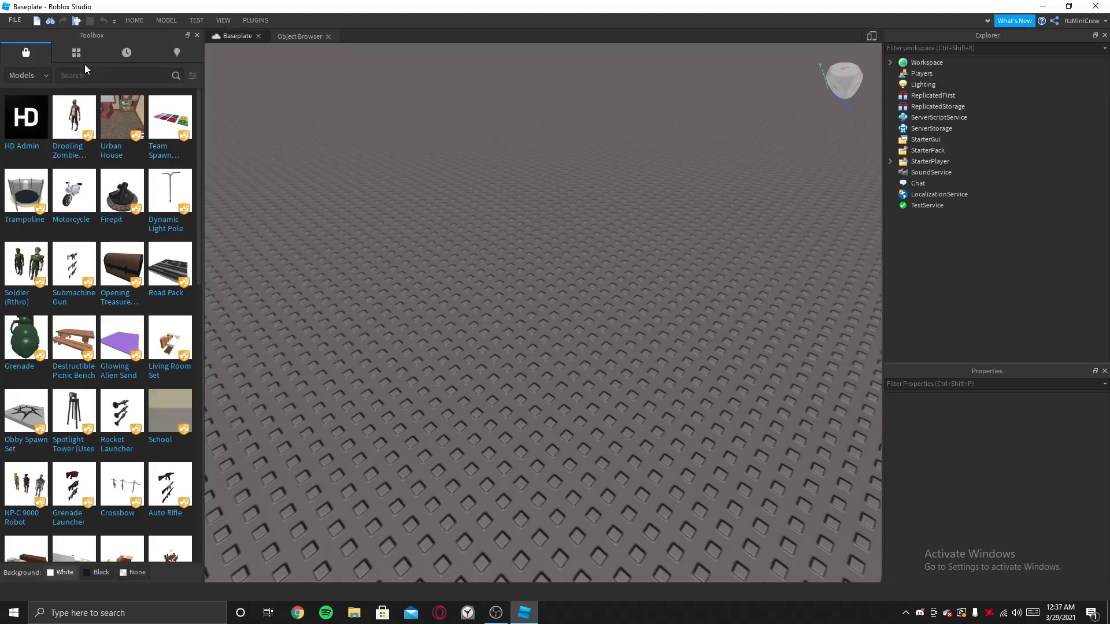
left_click(75, 52)
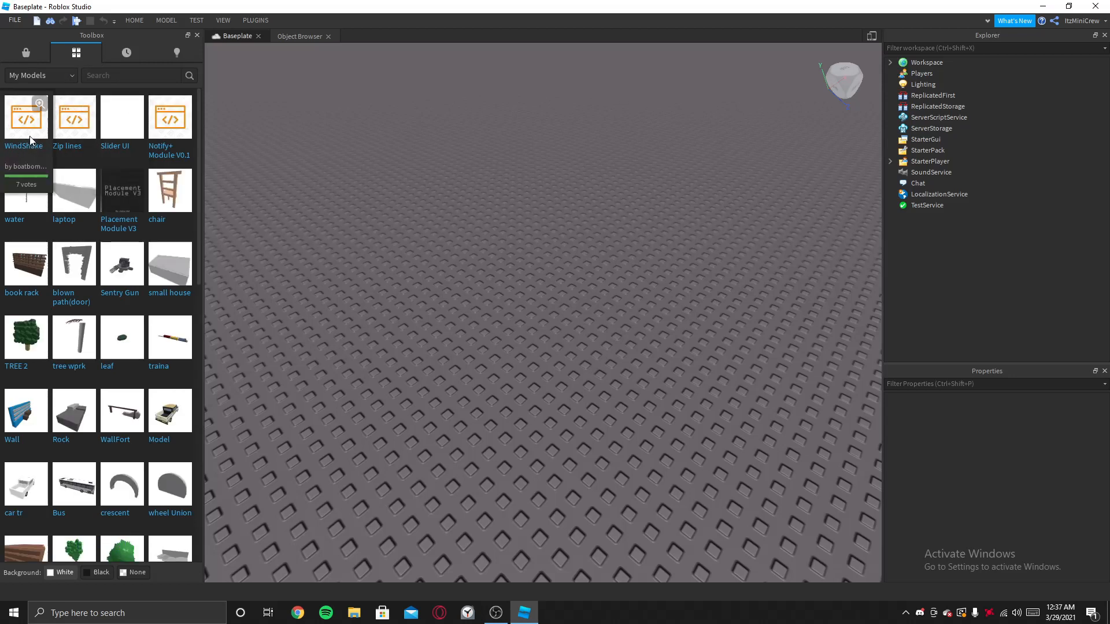
mouse_move(487, 266)
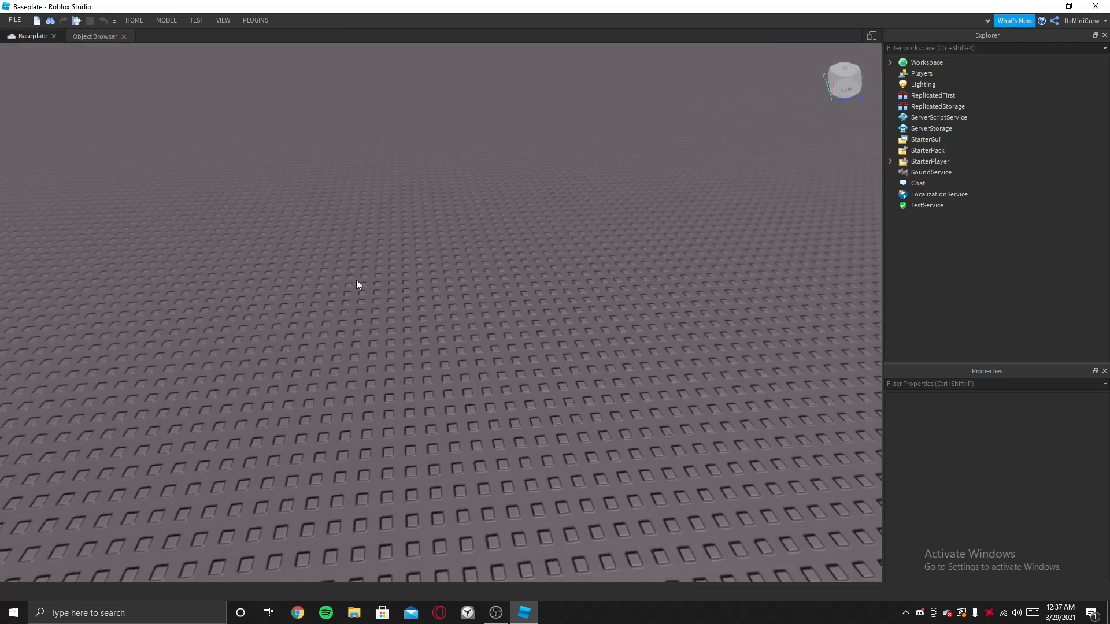
mouse_move(374, 305)
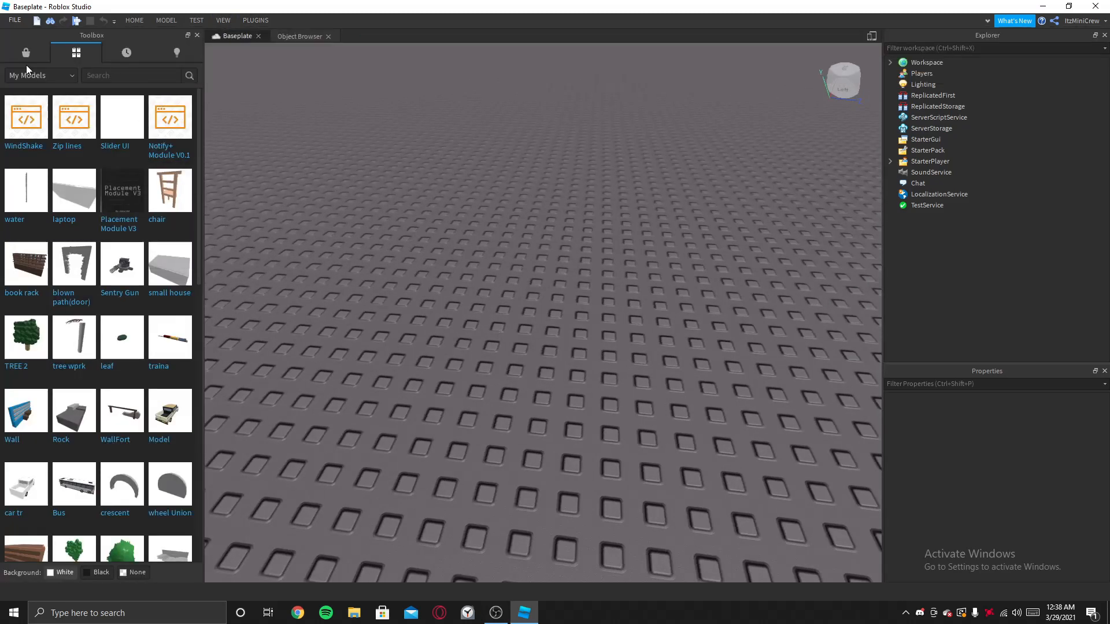
- Search the Toolbox model catalogue for 'tree' and insert the tree models
left_click(25, 52)
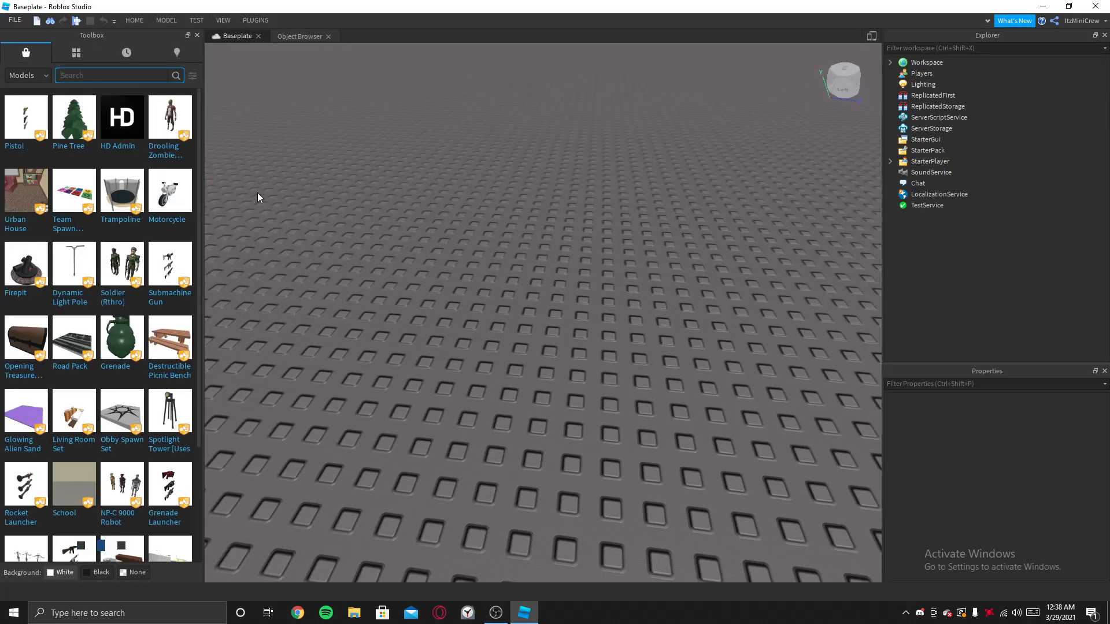
type("tree")
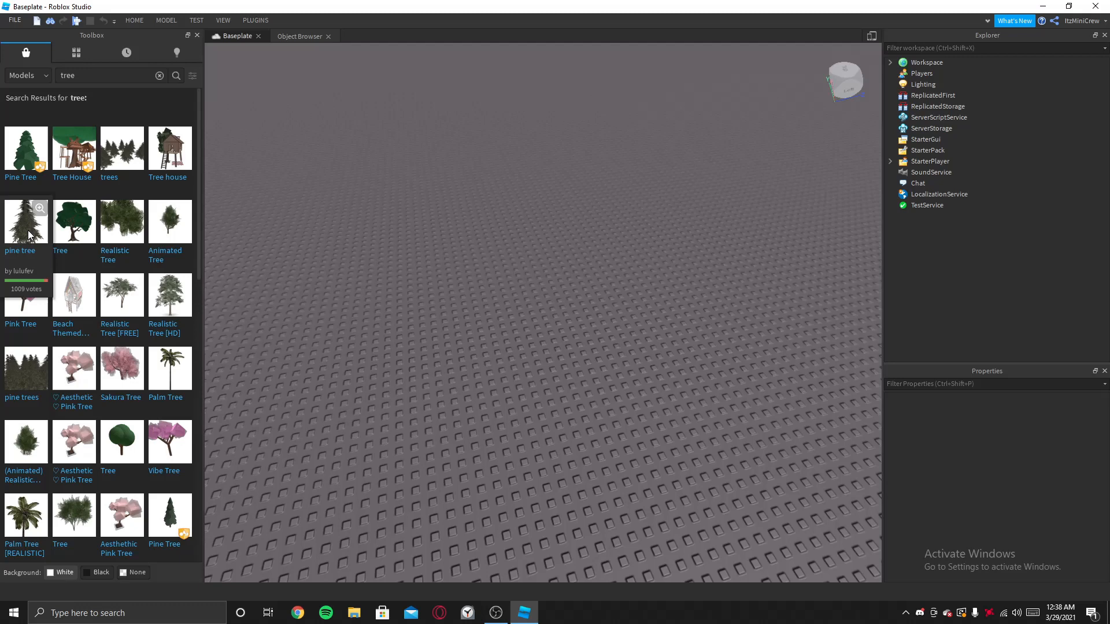
left_click(26, 221)
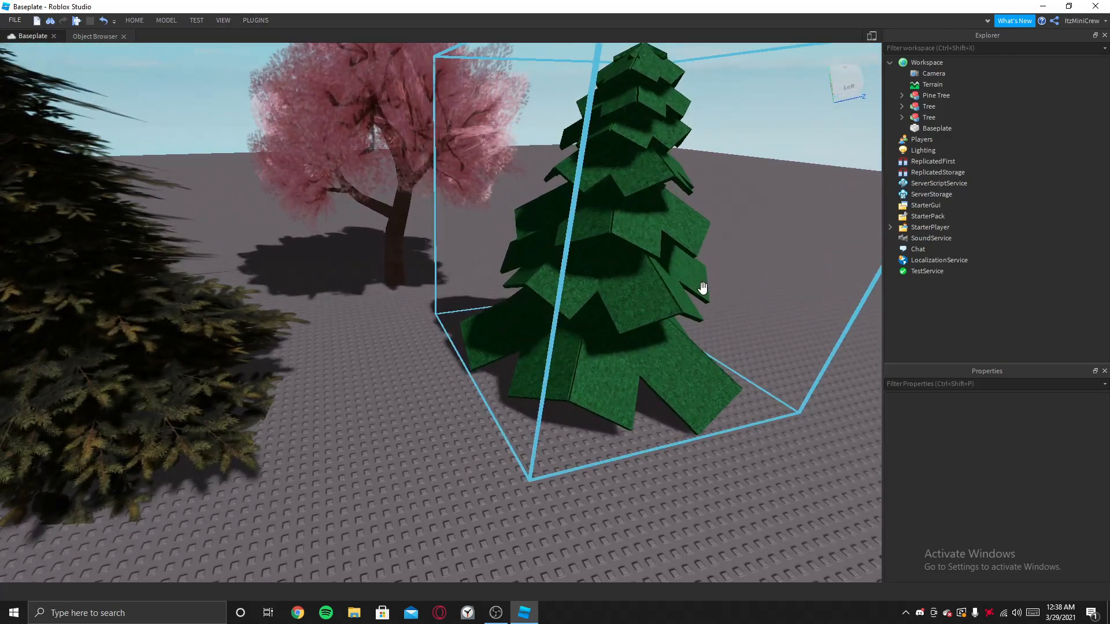
- Insert WindShake from the Toolbox, move it into ReplicatedStorage, and open its script
left_click(222, 20)
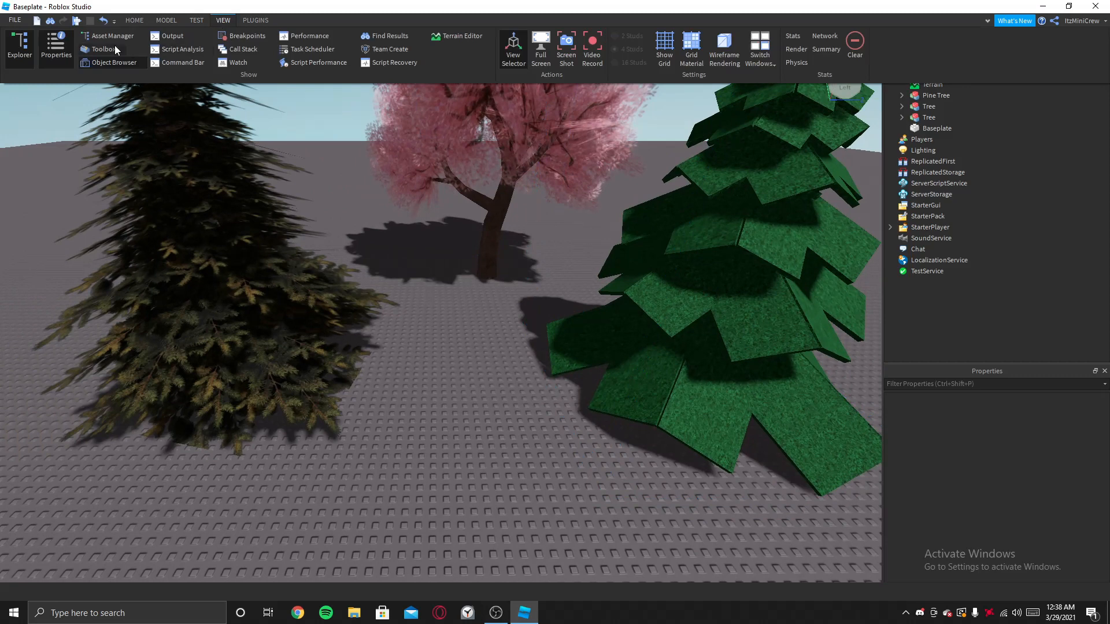
left_click(103, 49)
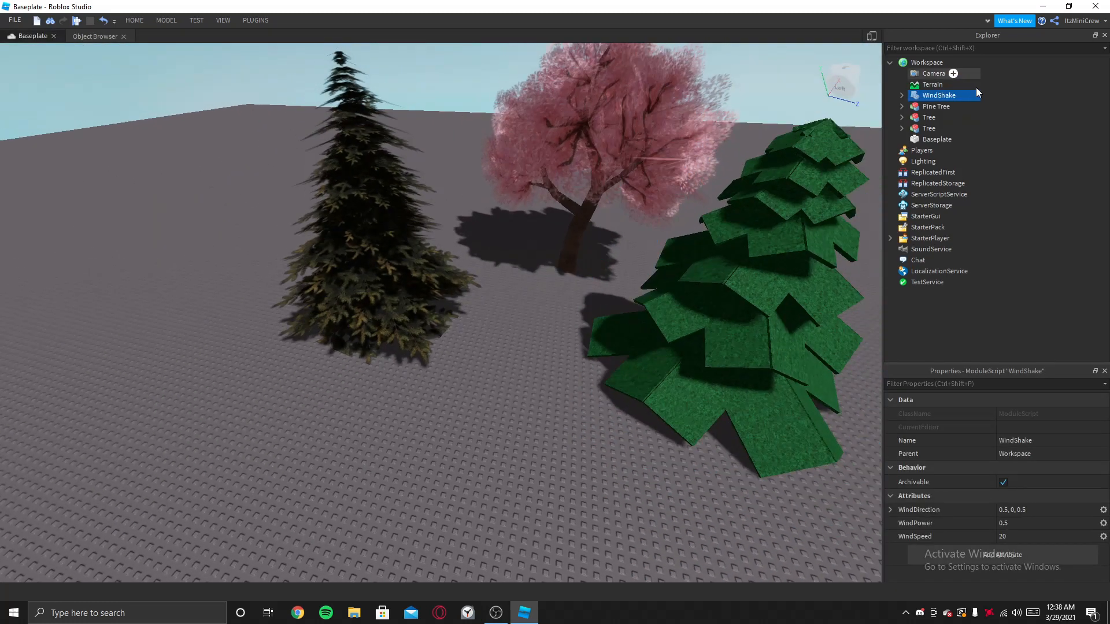
left_click(901, 96)
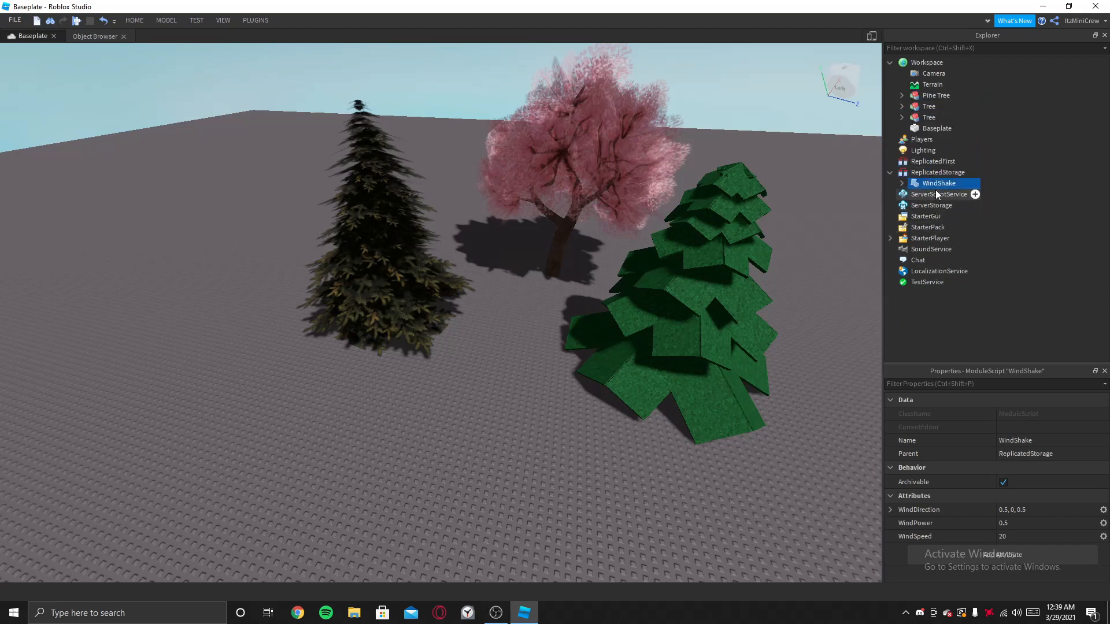
double_click(939, 182)
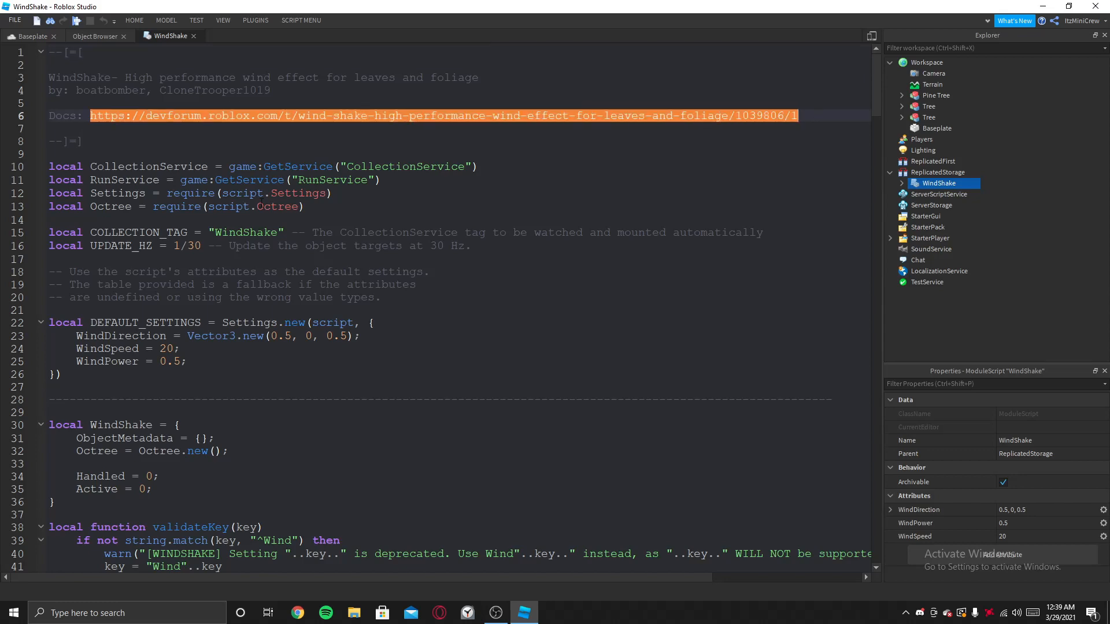
- Load the WindShake DevForum docs in Chrome and scroll to the Usage Example
left_click(297, 613)
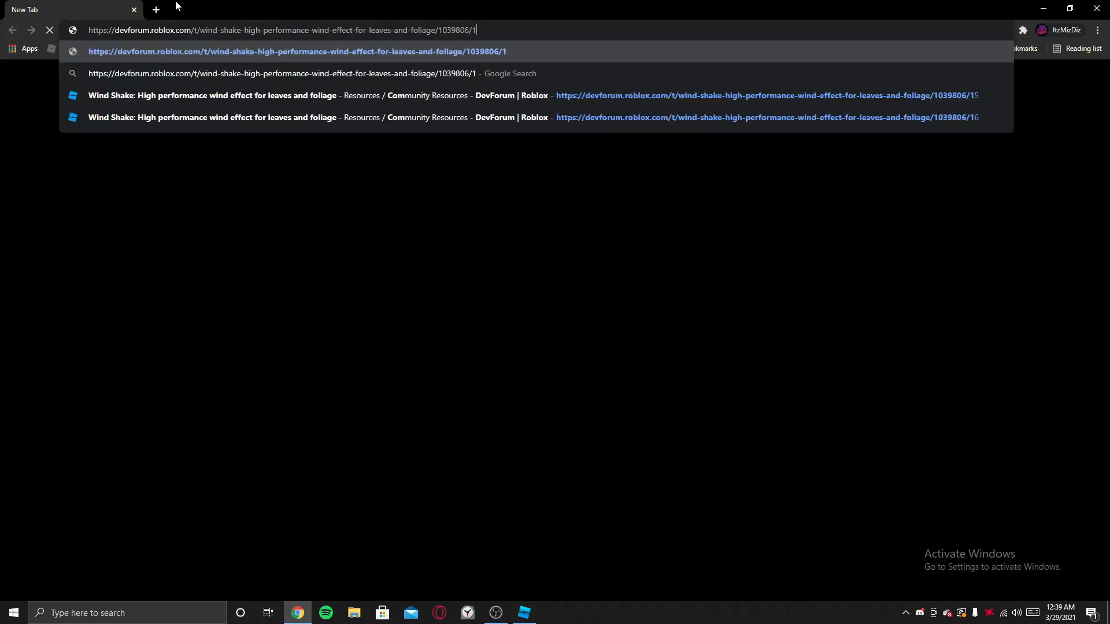
left_click(523, 613)
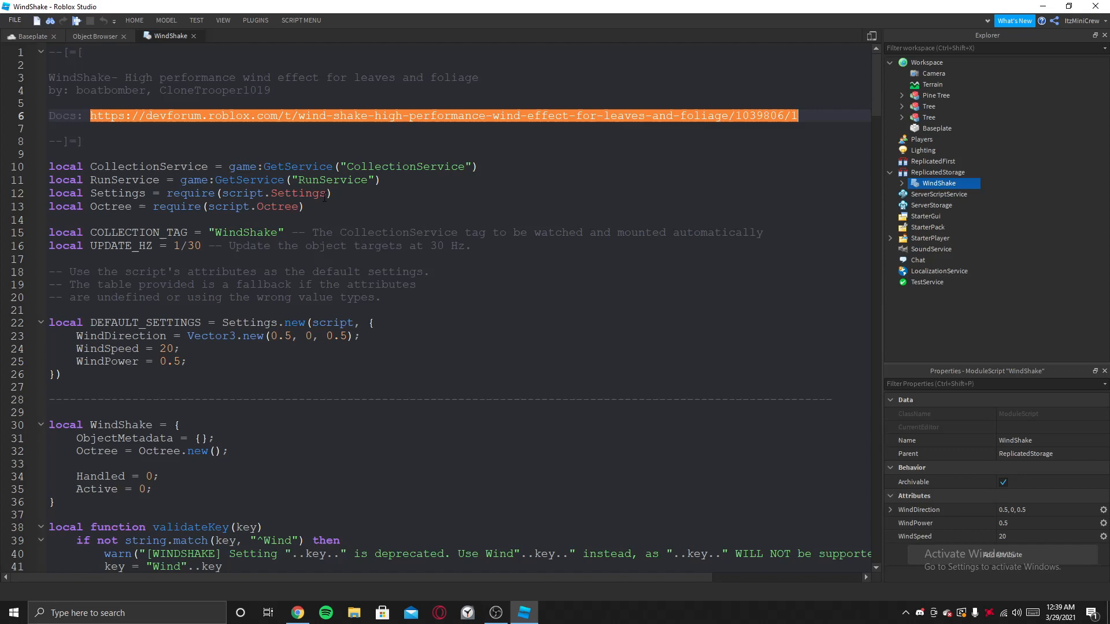
scroll("down", 3)
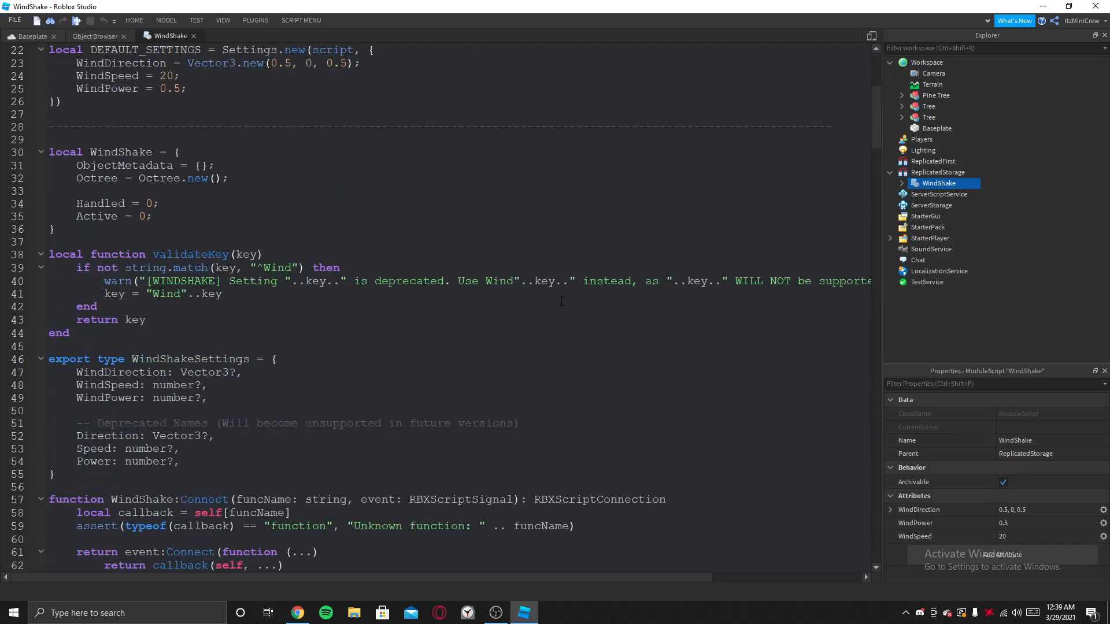
scroll("down", 3)
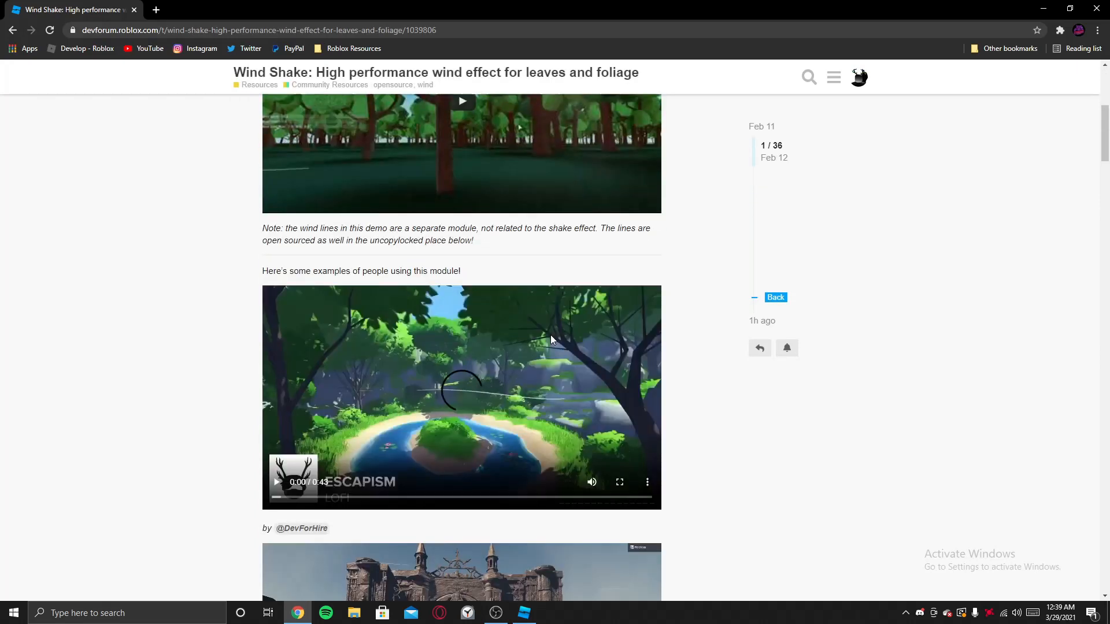
scroll("down", 3)
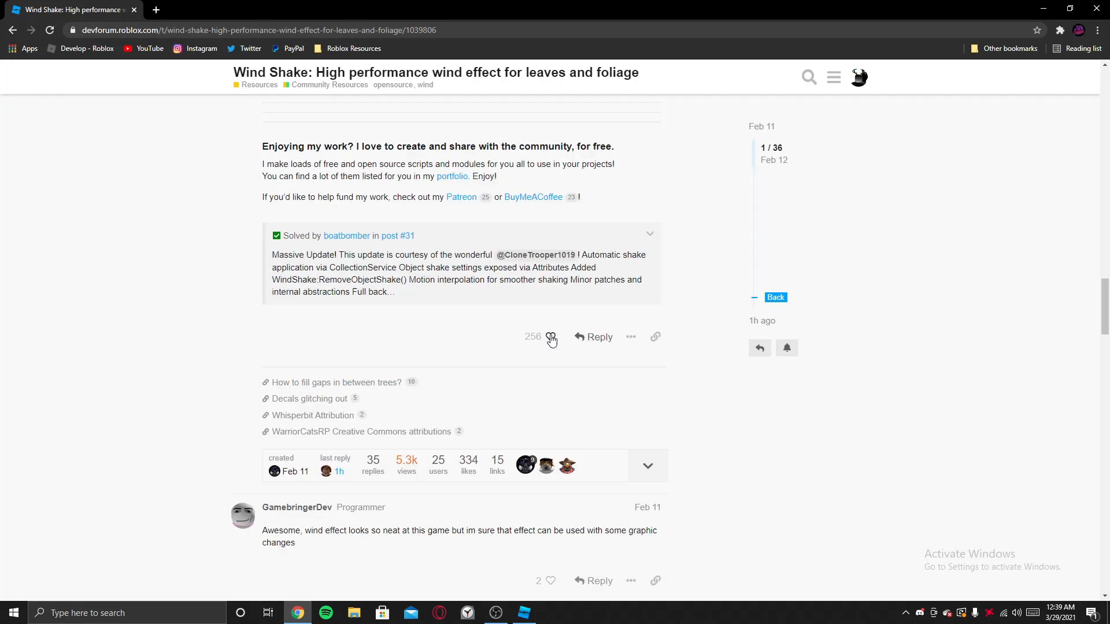
scroll("up", 3)
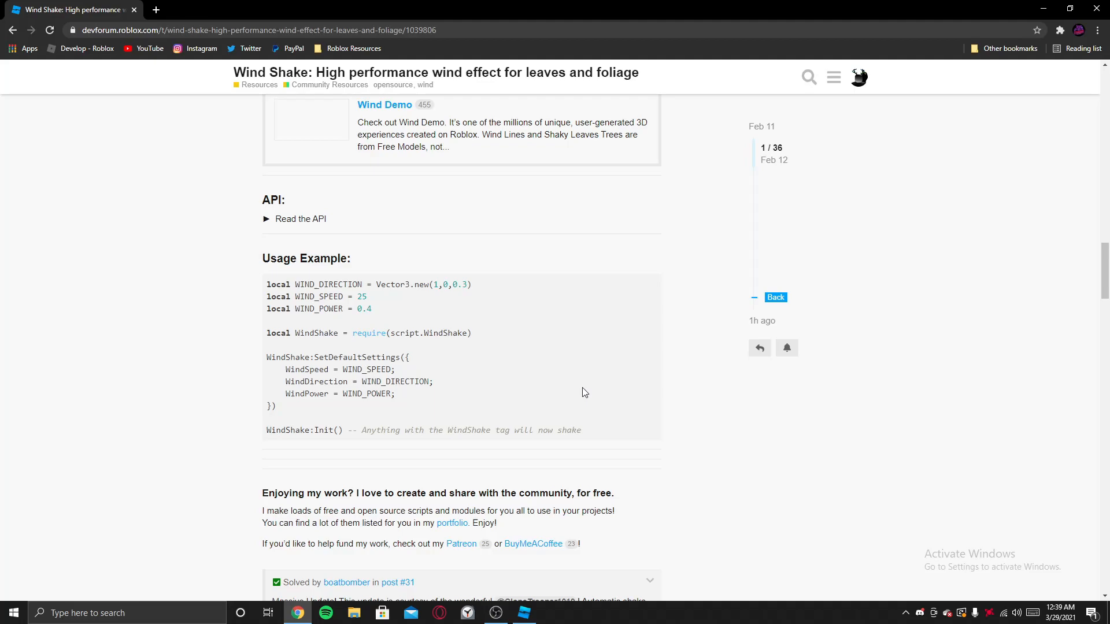
left_click(523, 613)
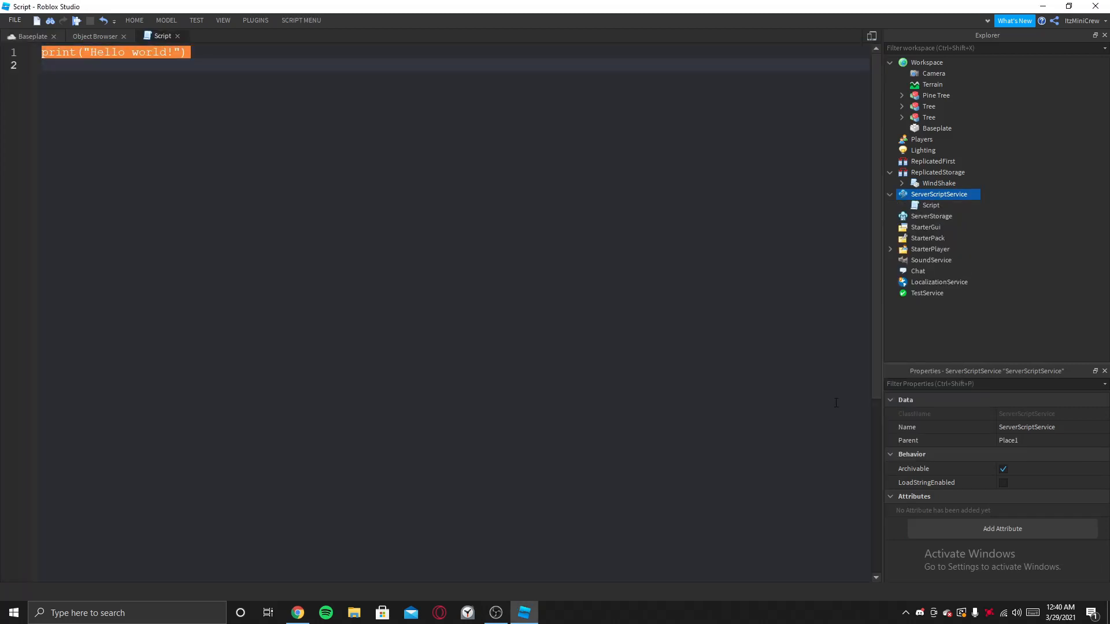
- Replace the default code with a ReplicatedStorage service line and a WindShake require line
key("Delete")
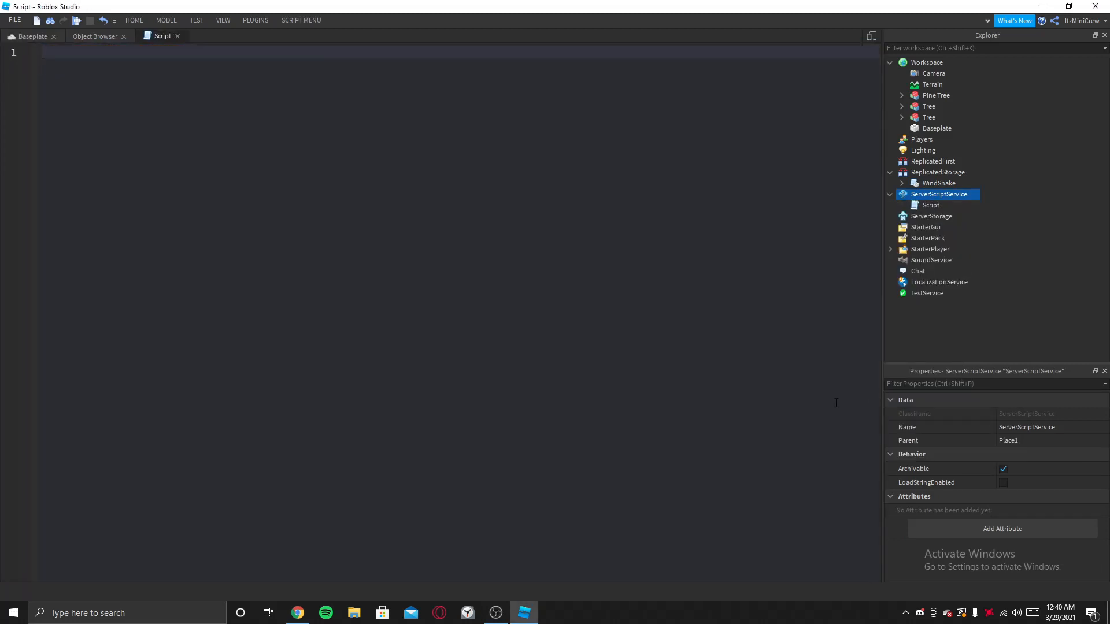
type("local")
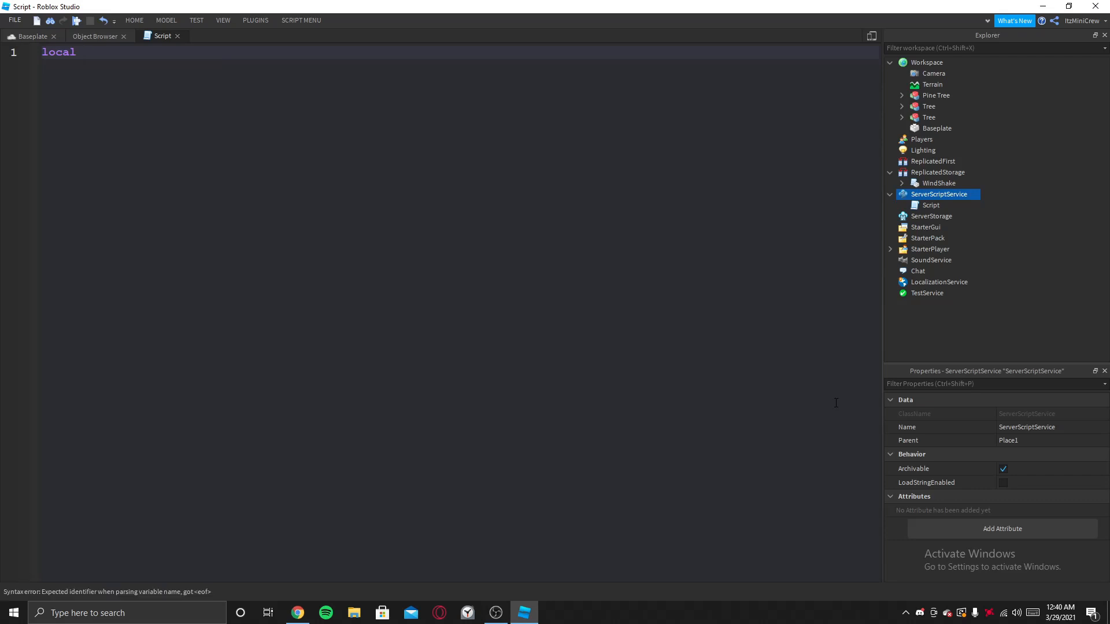
type("Repl")
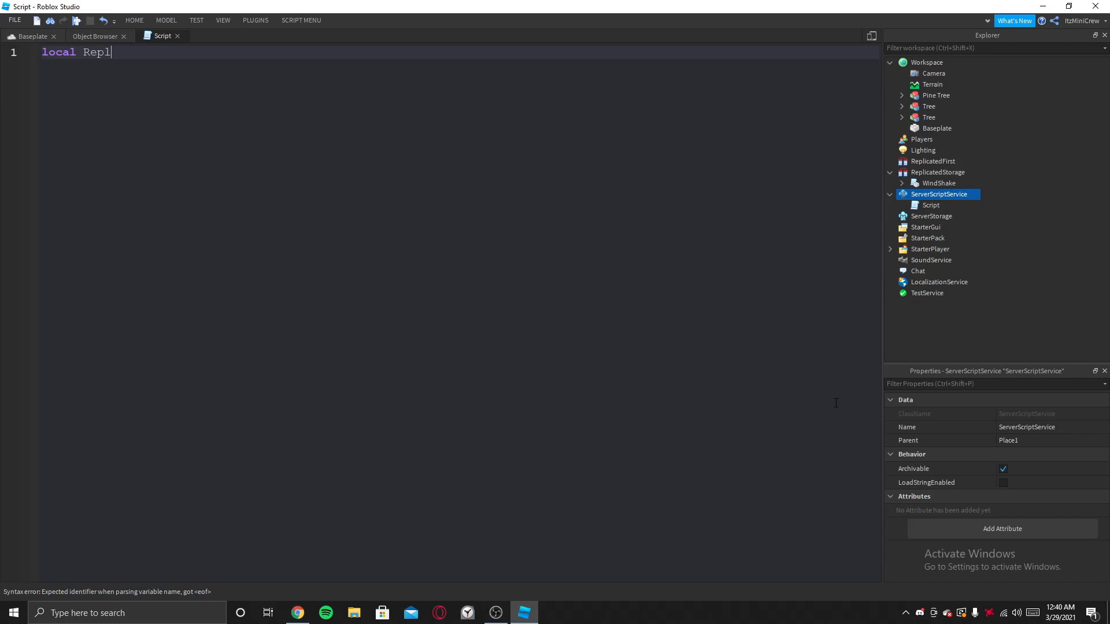
type("icatedStorage = game")
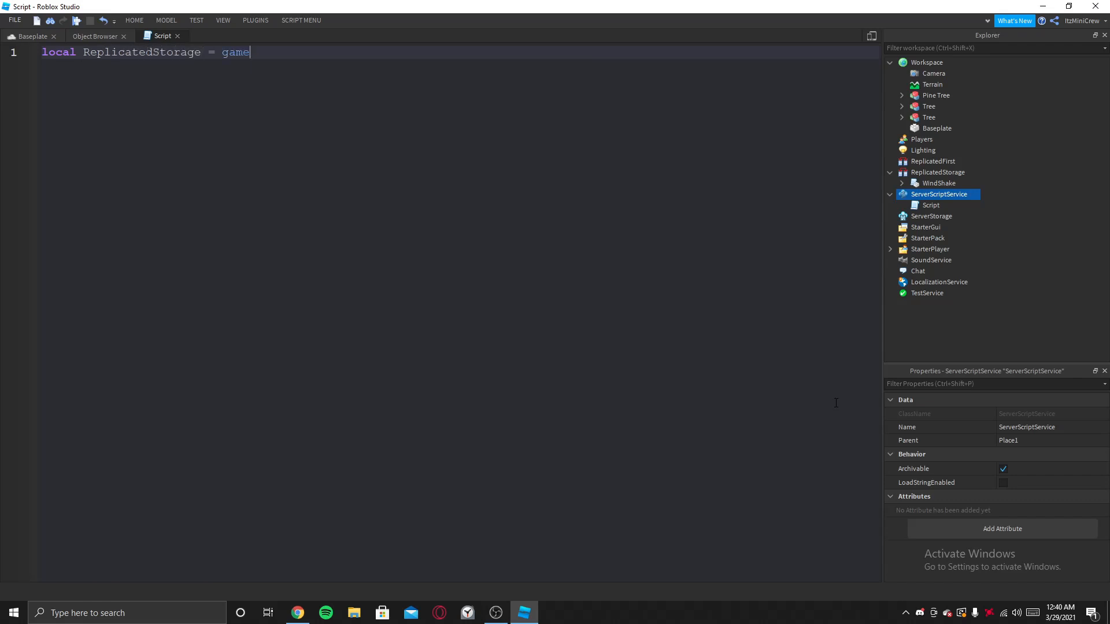
type(":GetService(\"ReplicatedStorage\")")
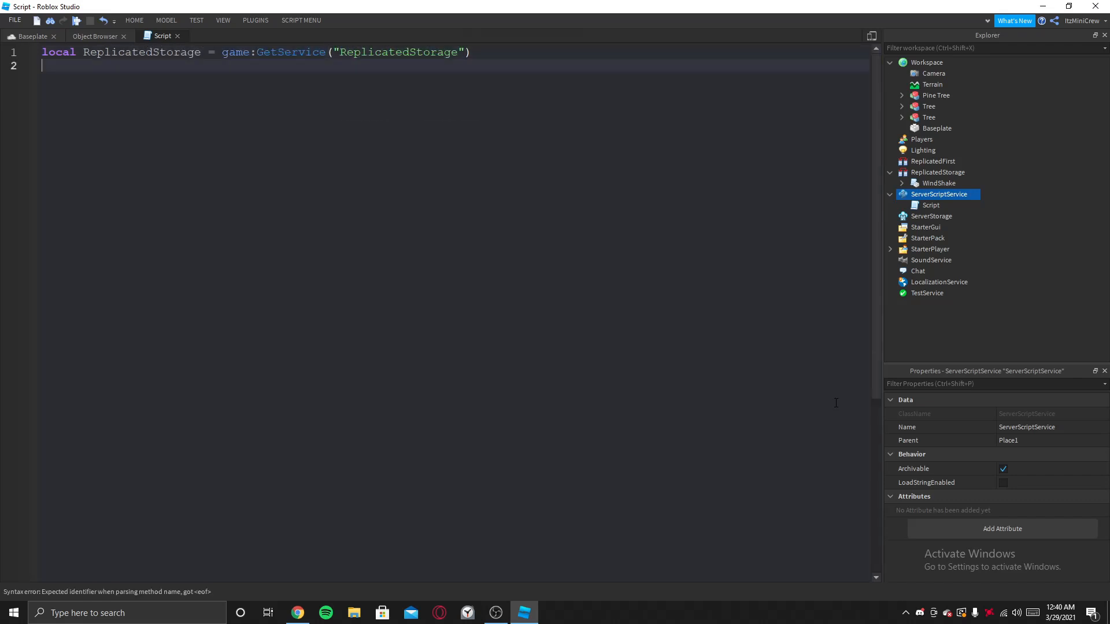
type("local Wind")
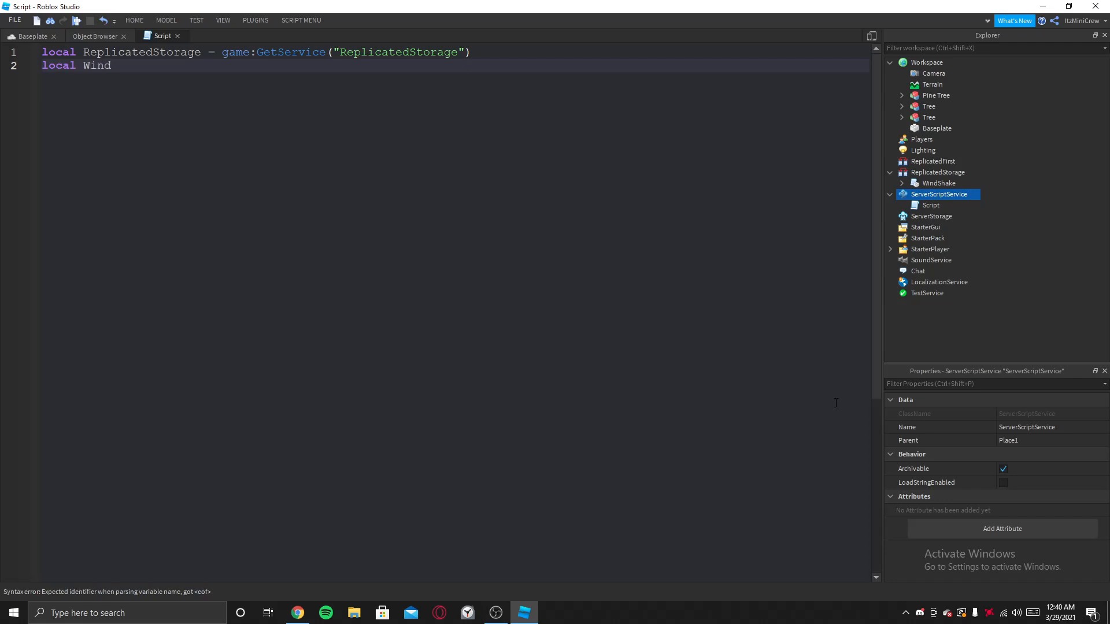
type("Shake = require(\"")
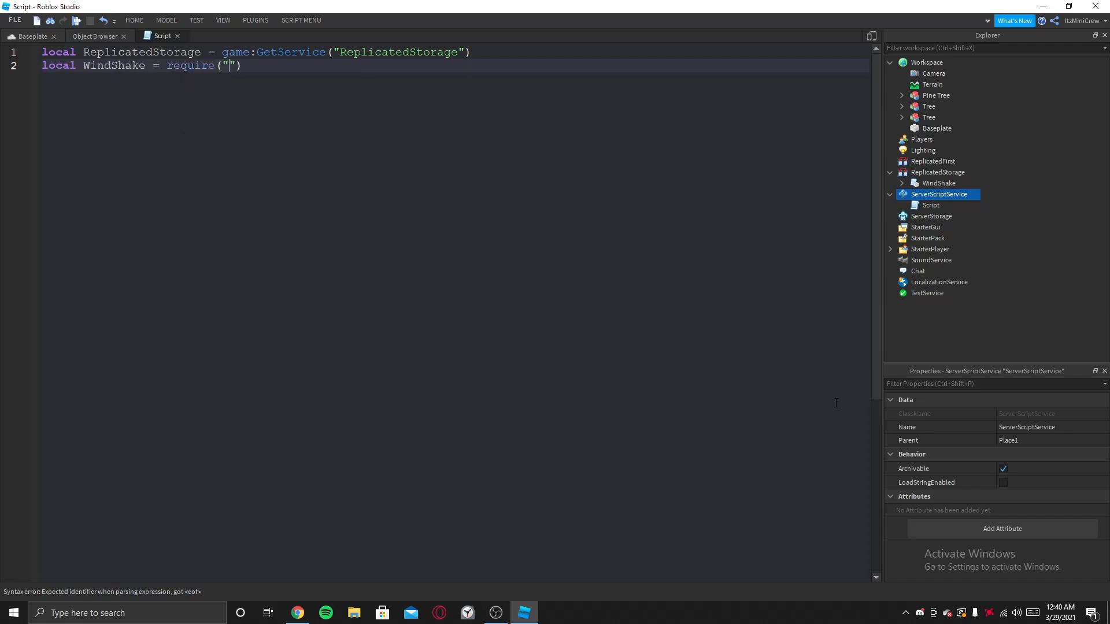
type("ReplicatedStorage:WaitForChild(")
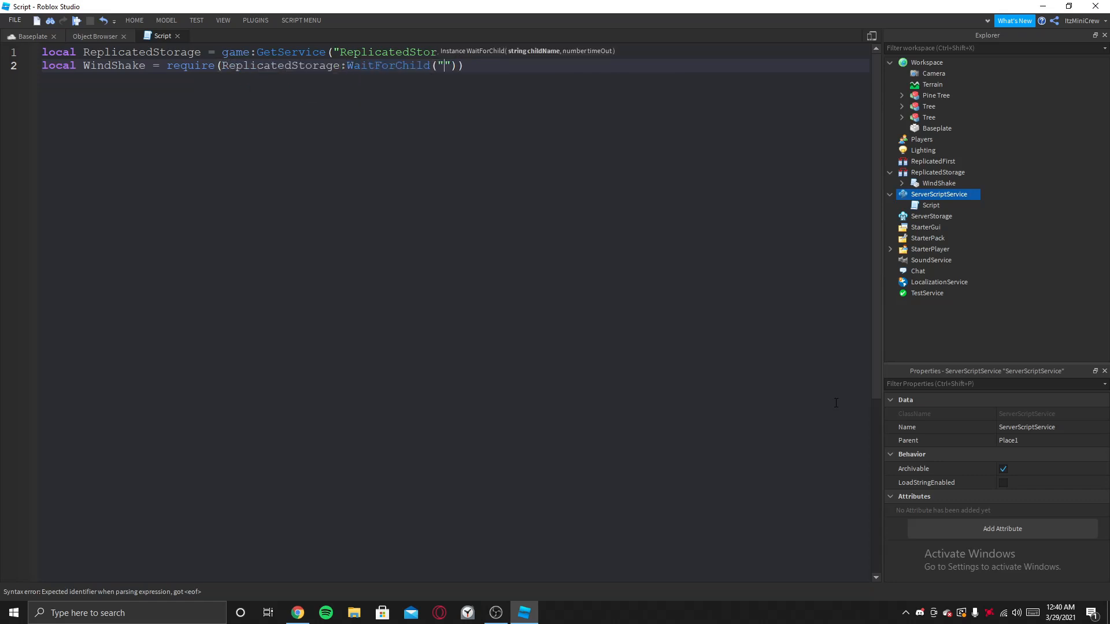
type("WindShake")
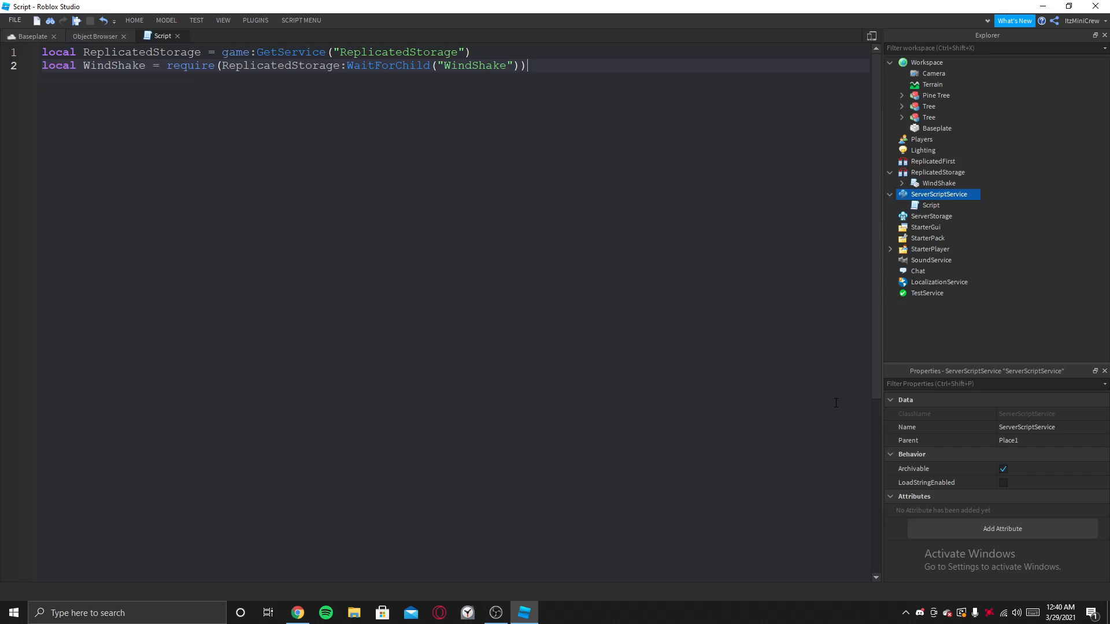
key("enter")
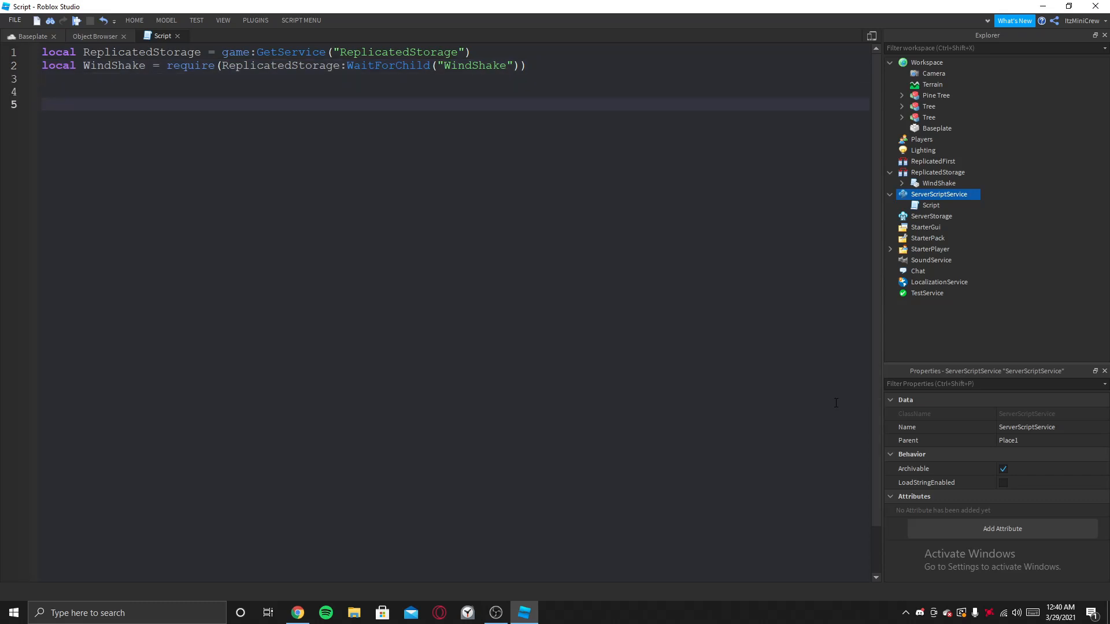
- Copy the module's WindDirection, WindSpeed and WindPower defaults into the script as locals
left_click(902, 183)
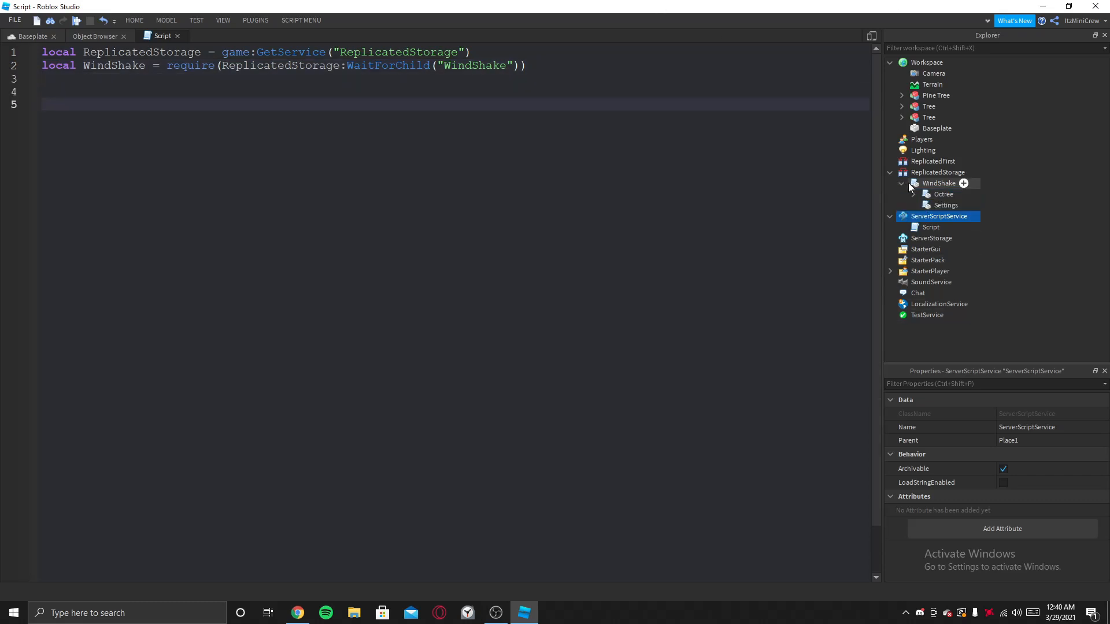
double_click(939, 183)
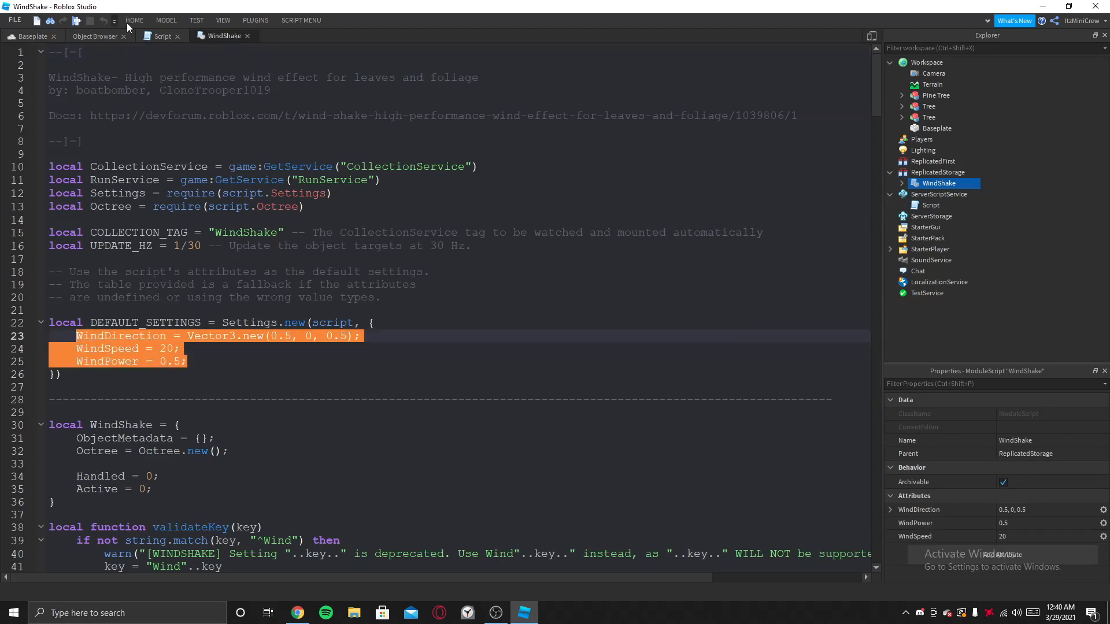
left_click(162, 35)
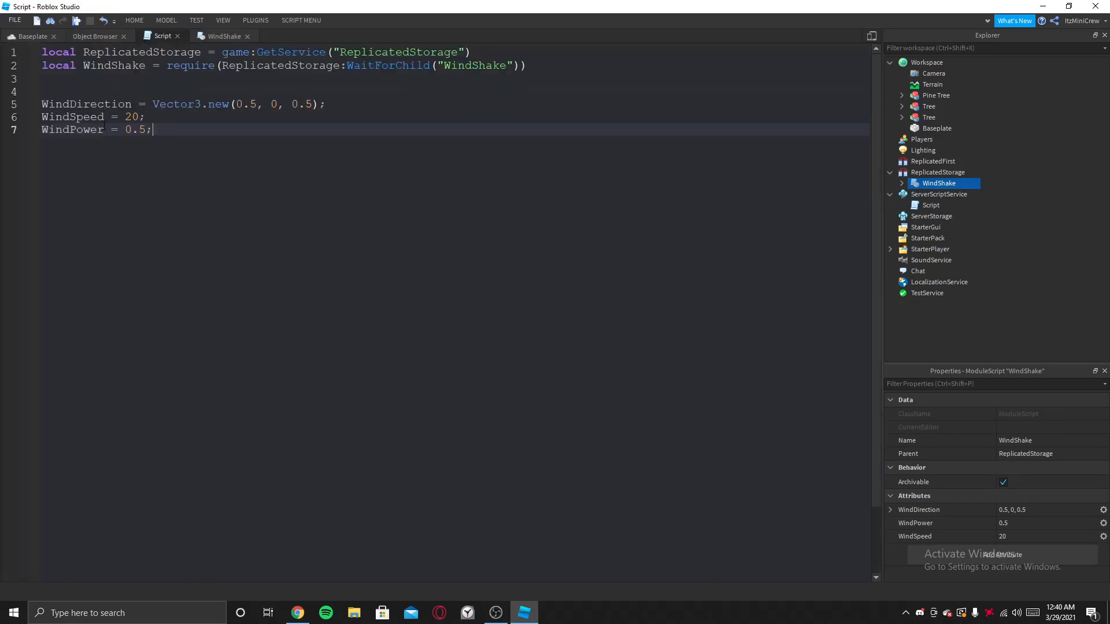
double_click(85, 104)
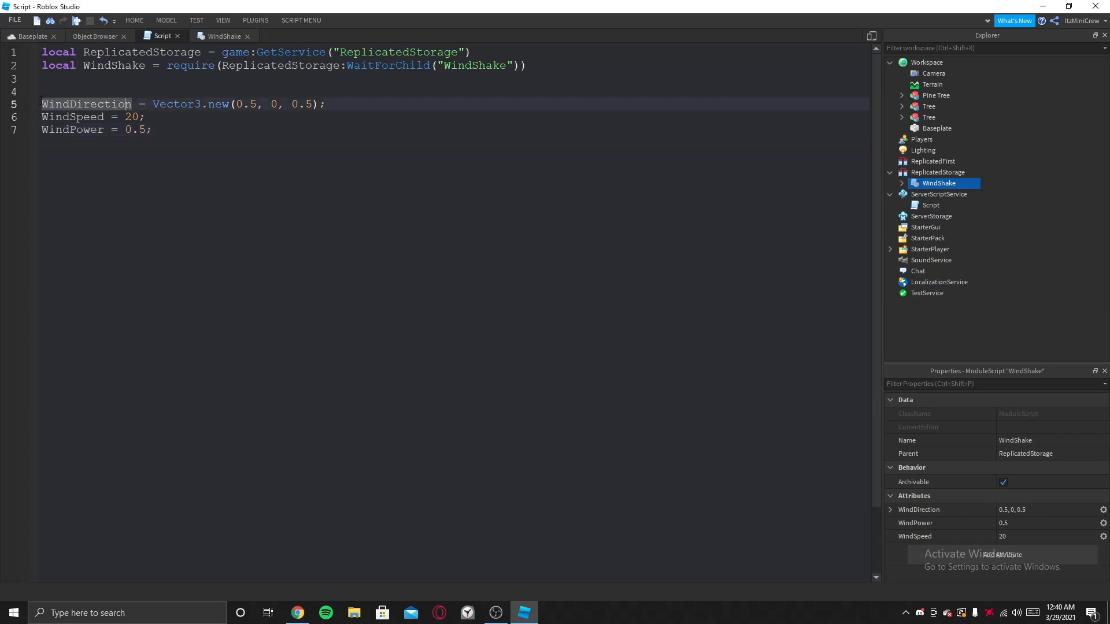
type("local")
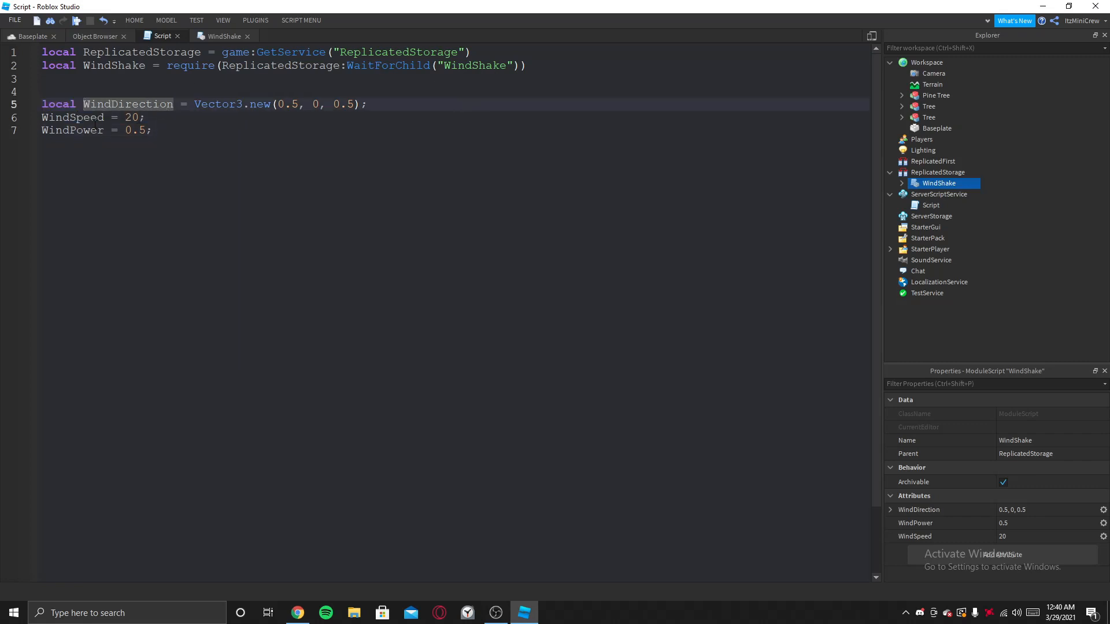
type("local")
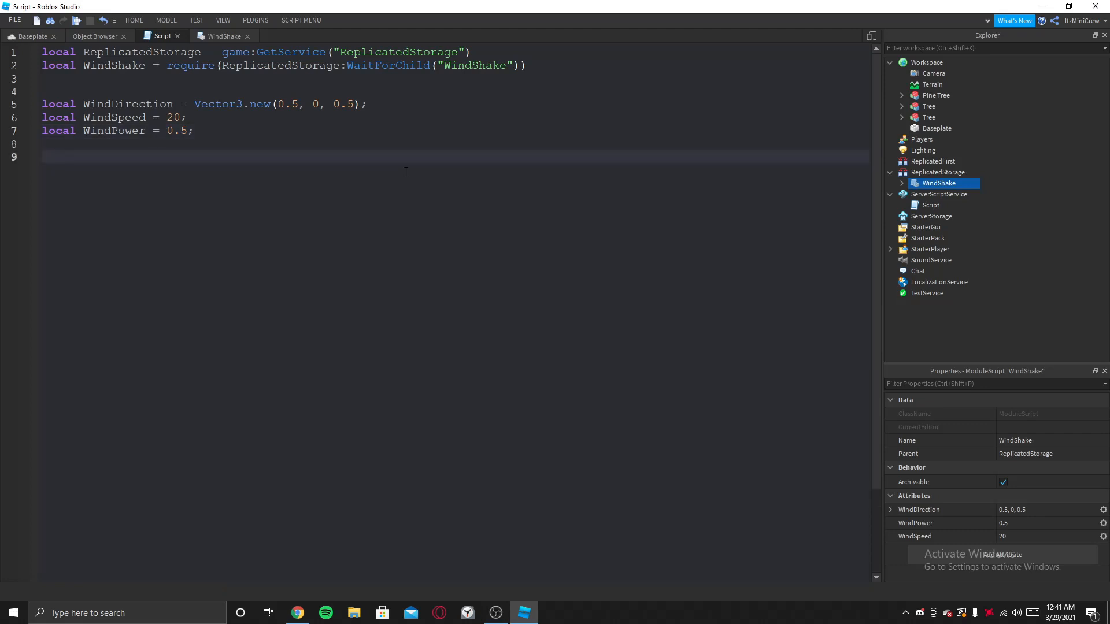
- Call WindShake:SetDefaultSettings({}) with WindDirection, WindSpeed and WindPower, checking the forum example
type("W")
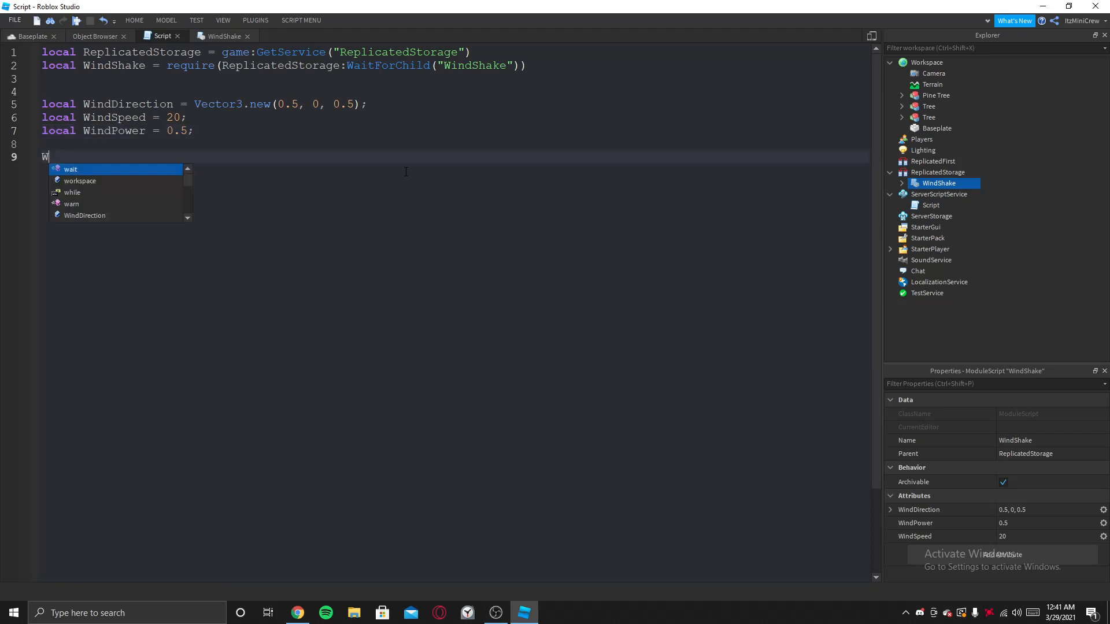
type("indShake")
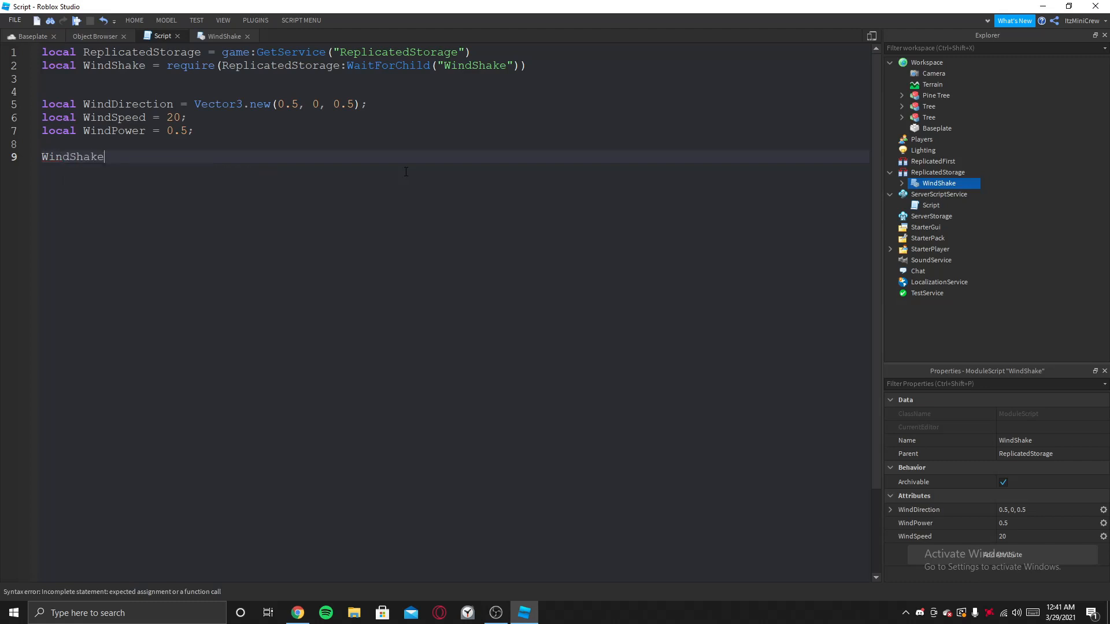
type(":SetDefau")
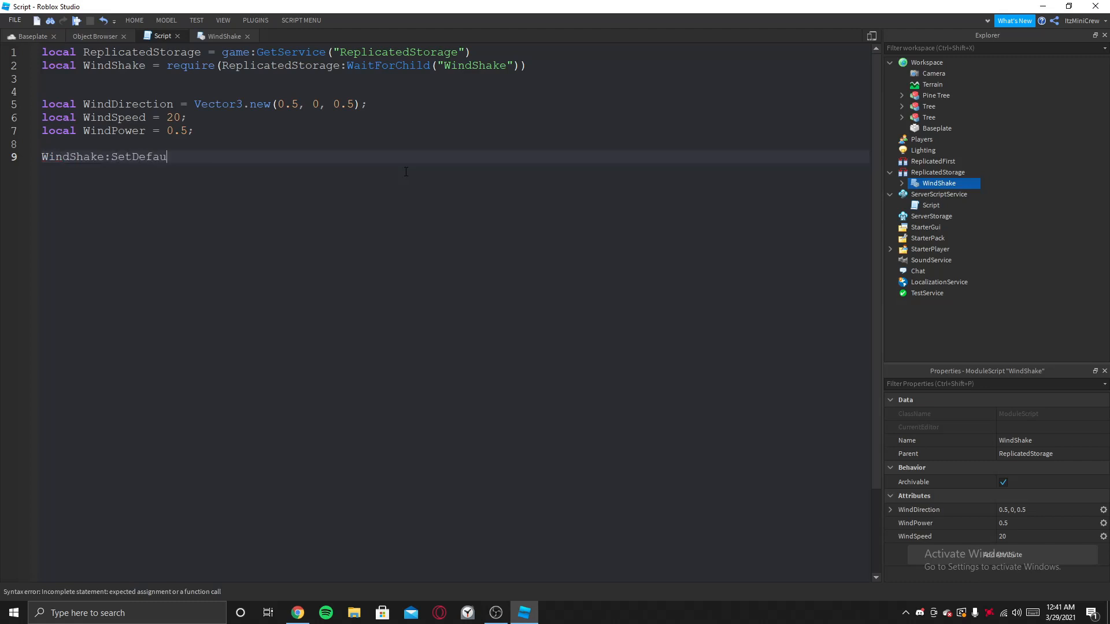
type("lt")
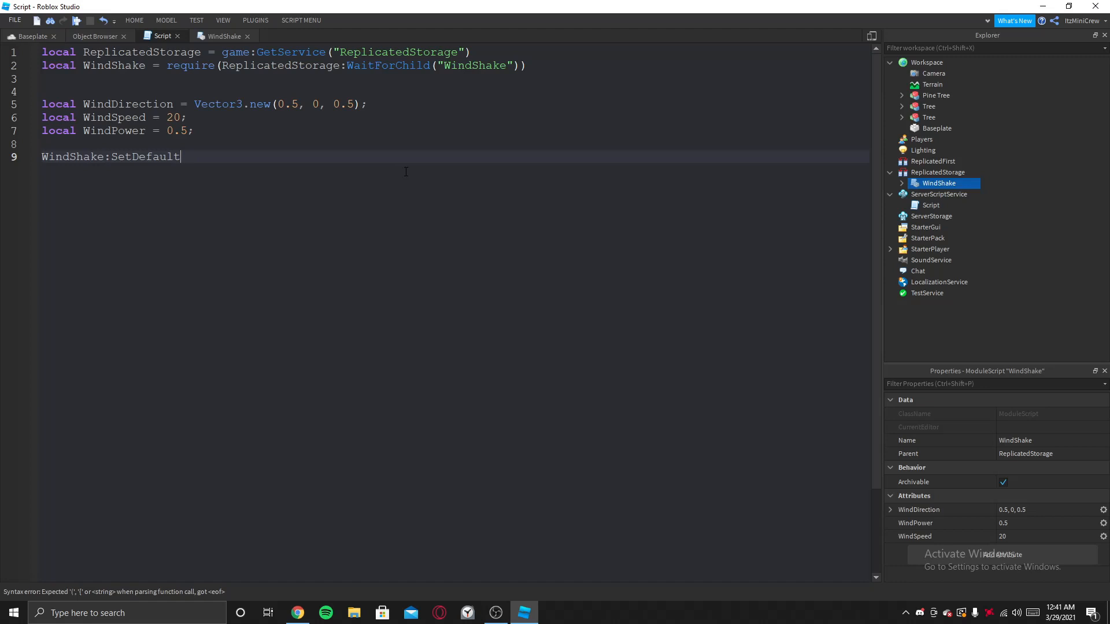
type("Settings()")
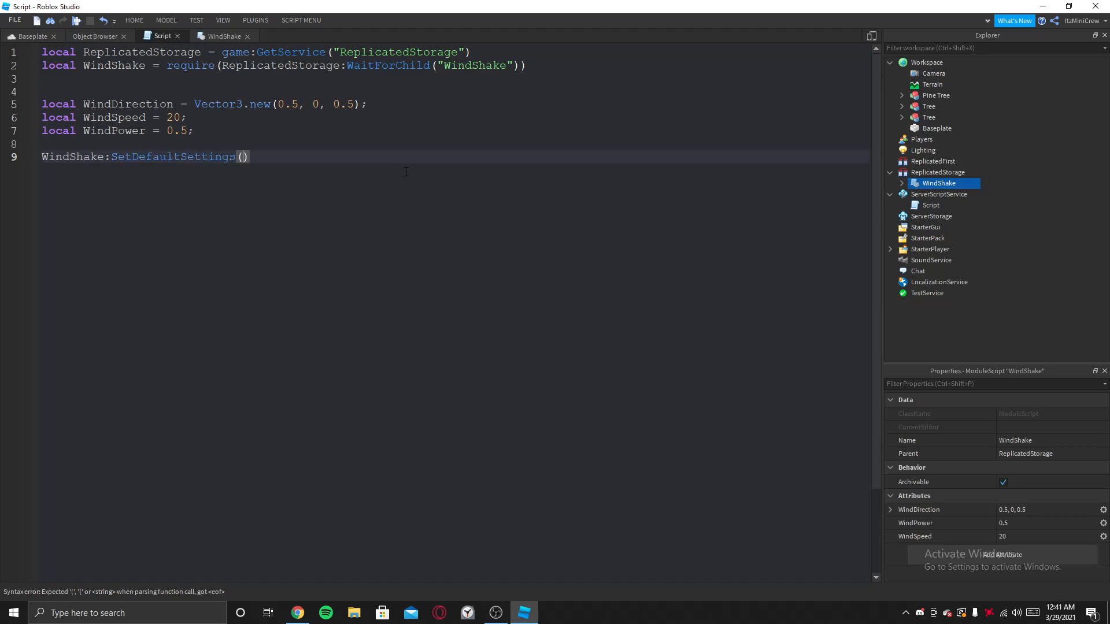
type("{}")
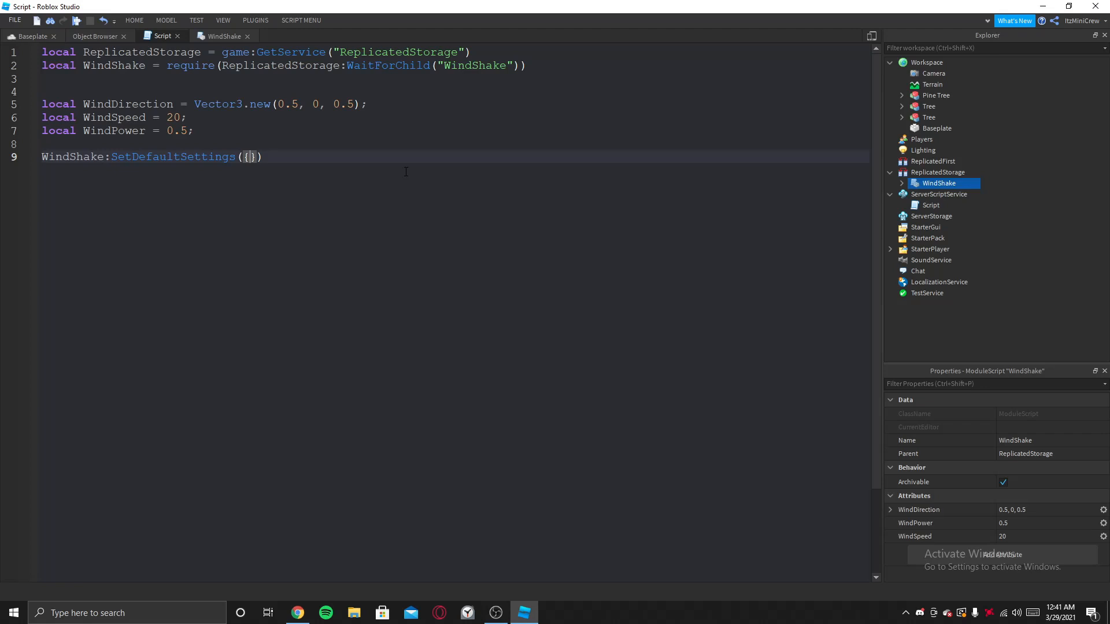
type("WindDirection,")
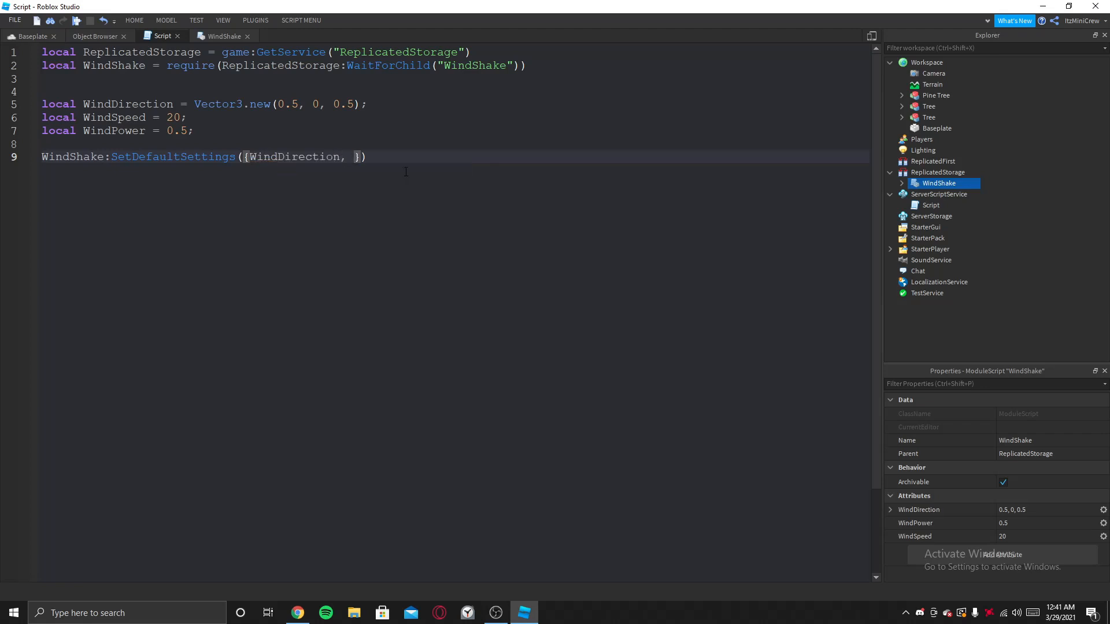
type("WindSpeed, S")
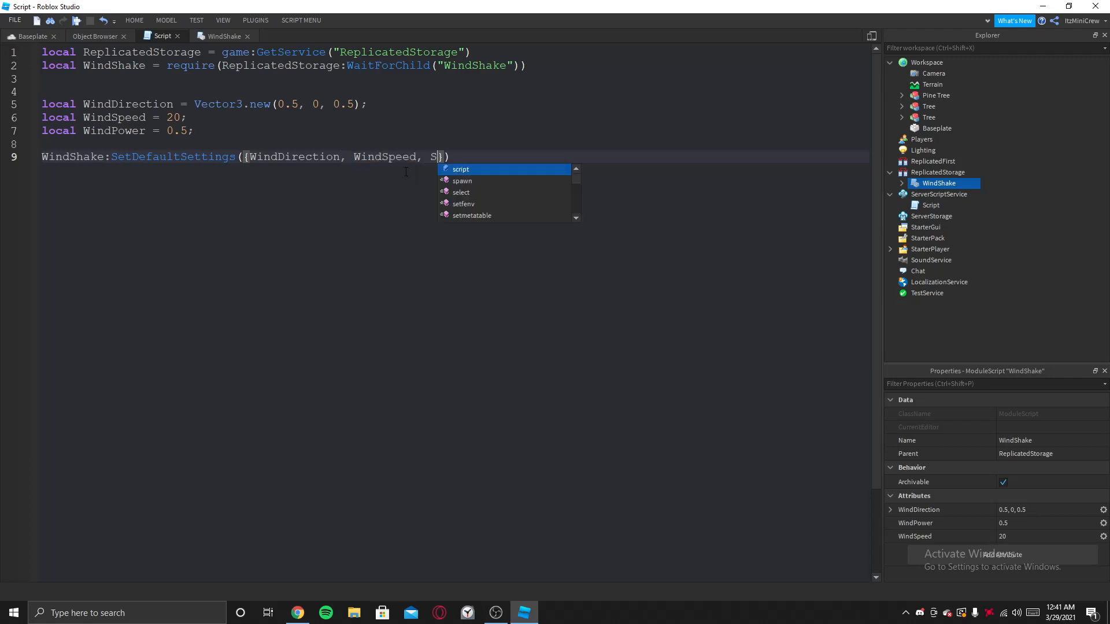
type("WindPower")
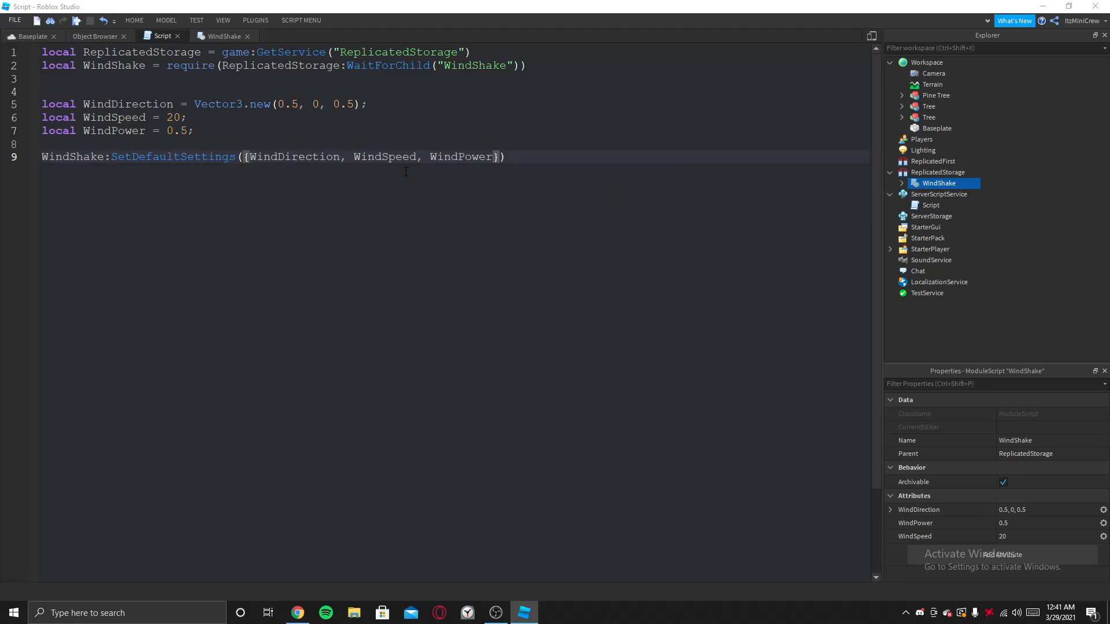
left_click(297, 613)
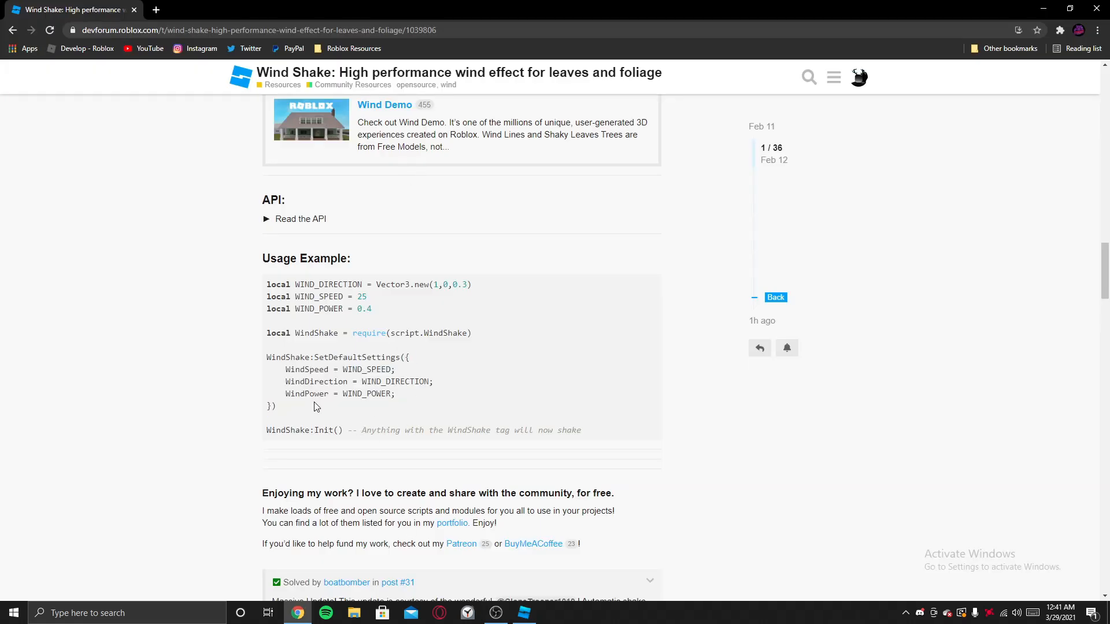
mouse_move(299, 389)
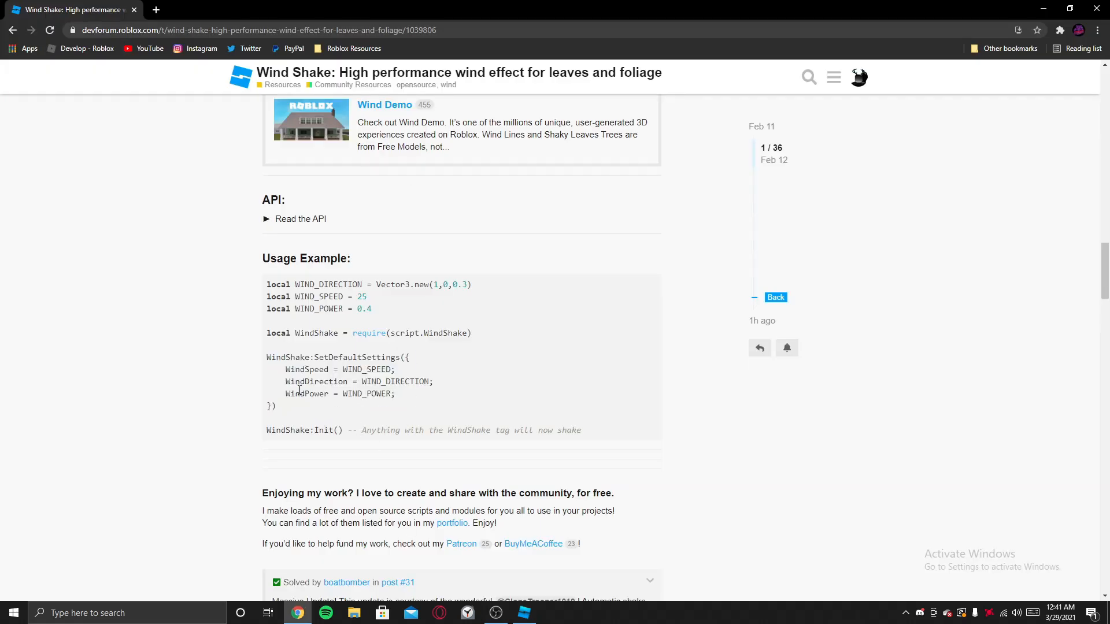
left_click(524, 613)
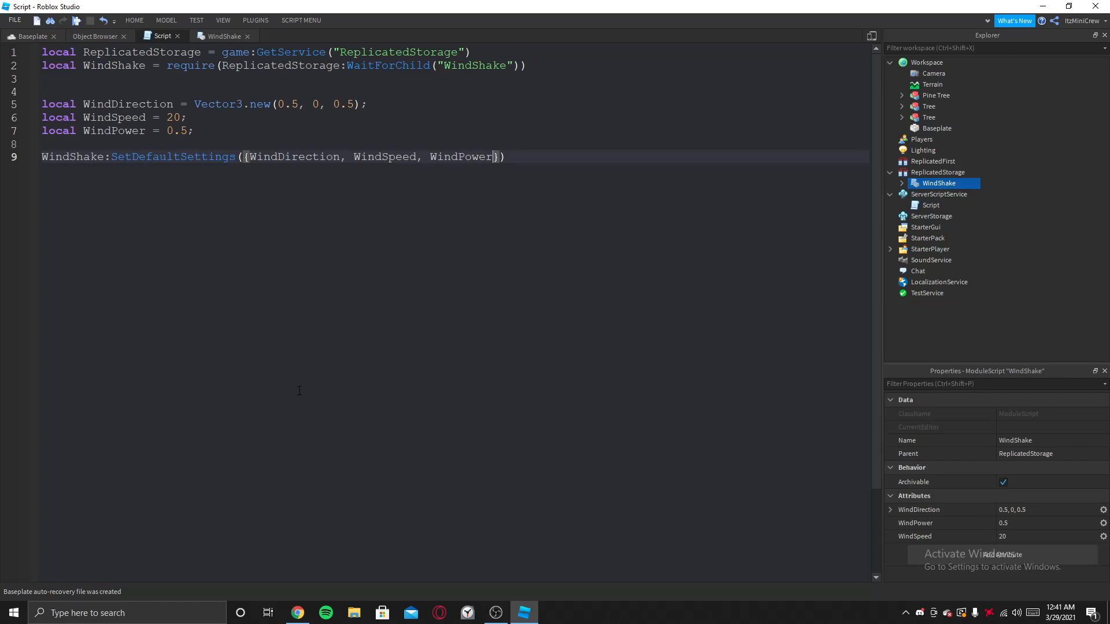
- End the script with WindShake:Init() followed by an '--emit' comment
type("WindShake?")
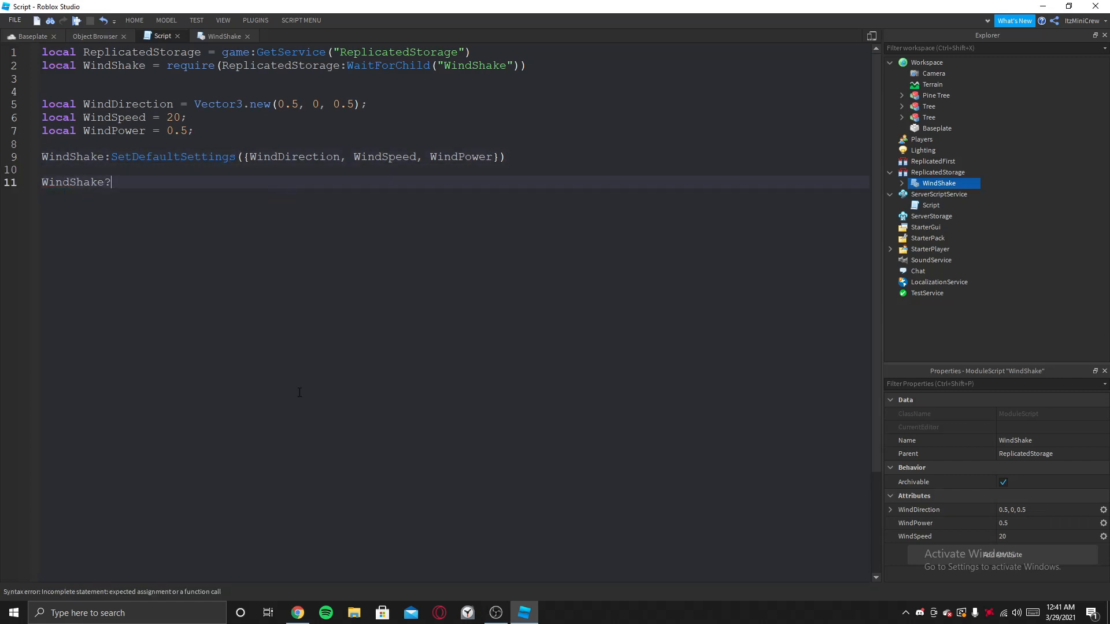
type(":")
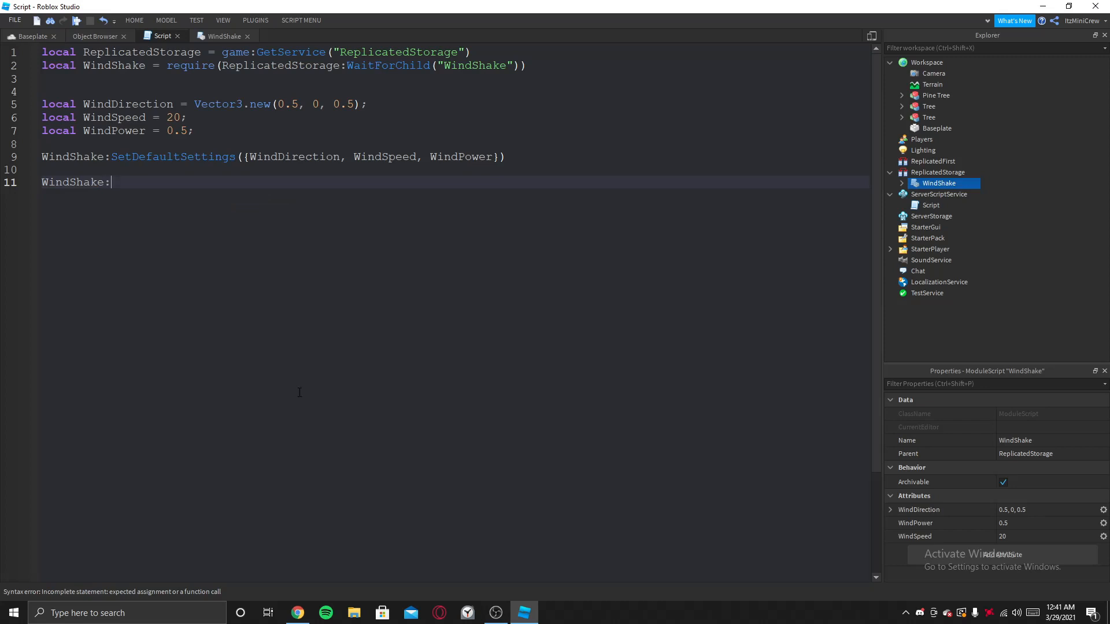
type("Init")
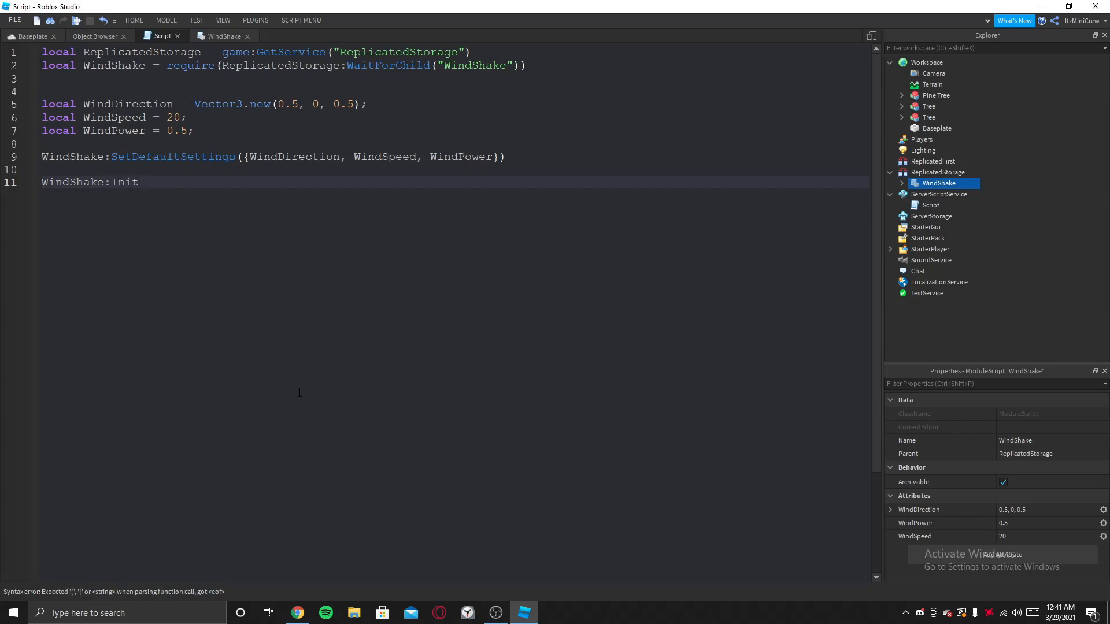
type("()")
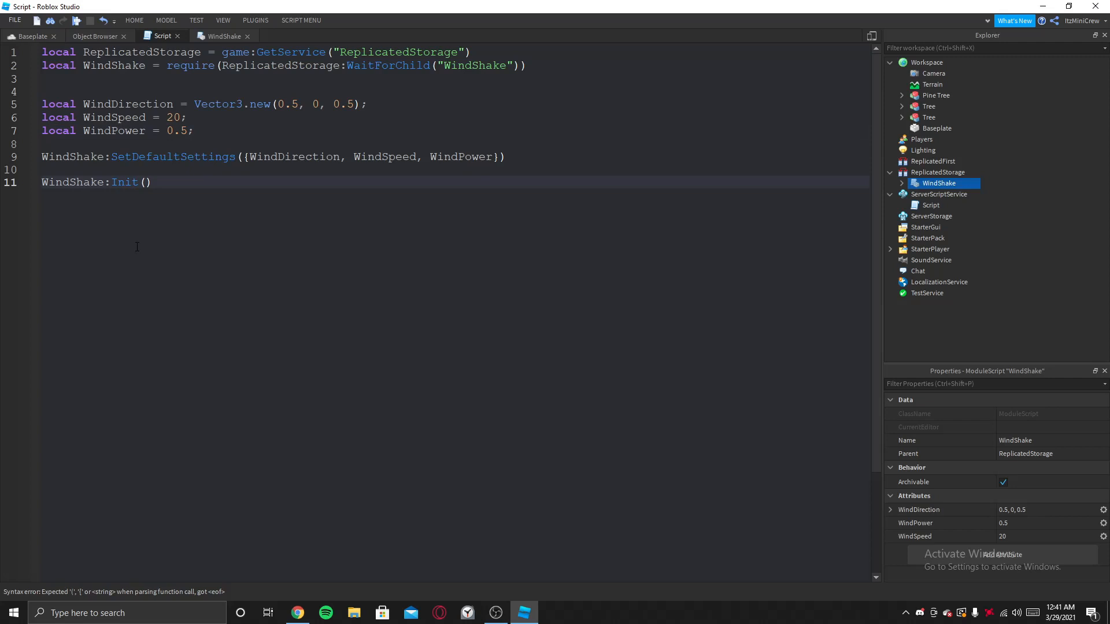
double_click(125, 182)
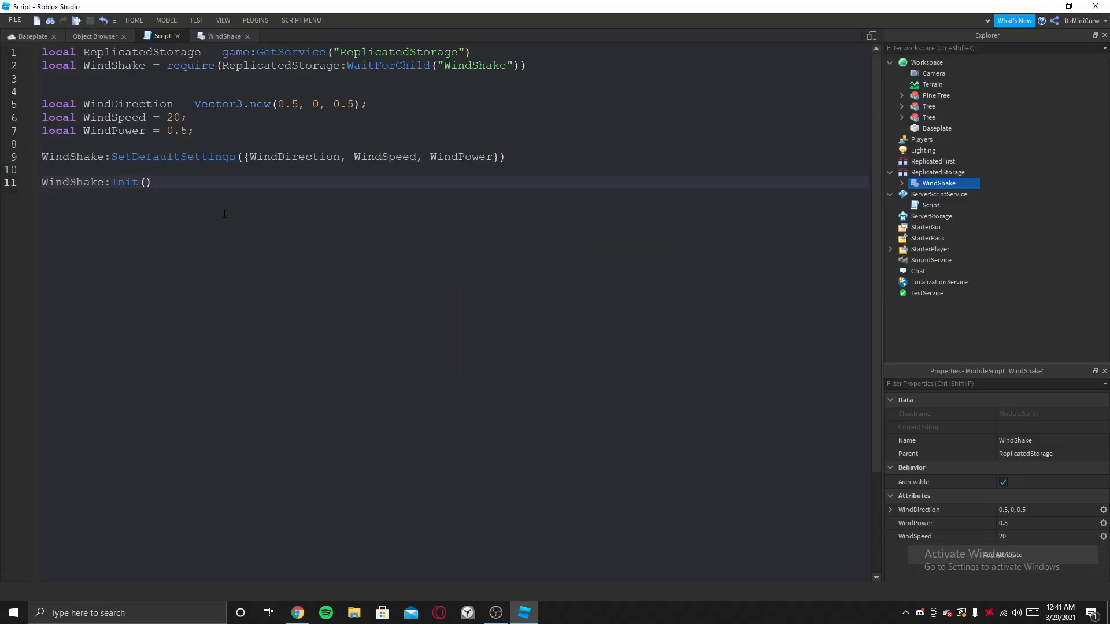
type("--emit")
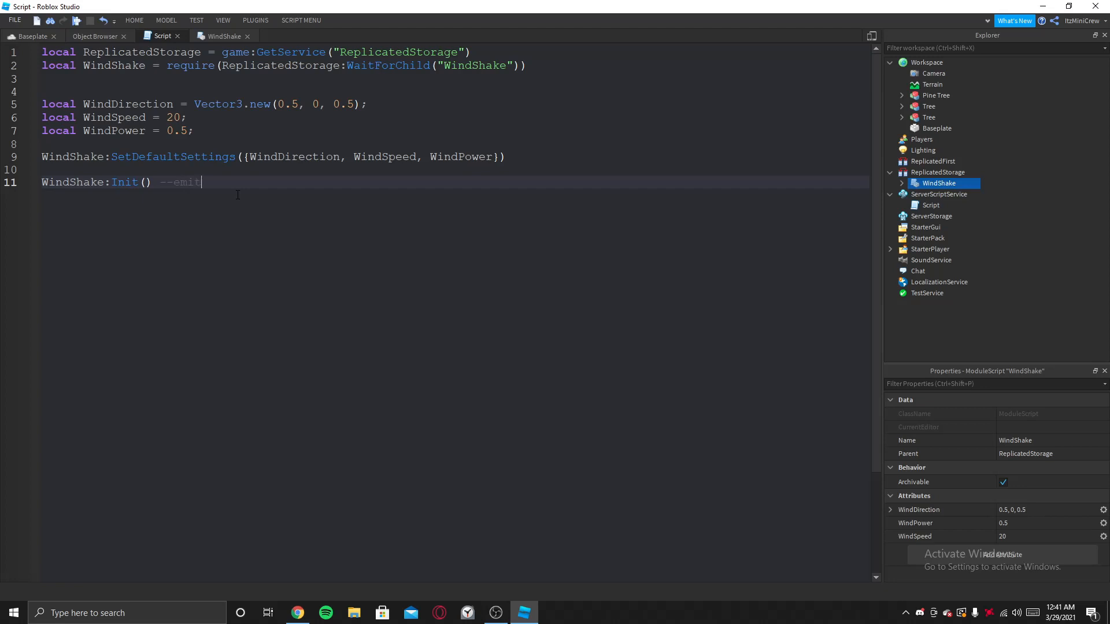
double_click(113, 66)
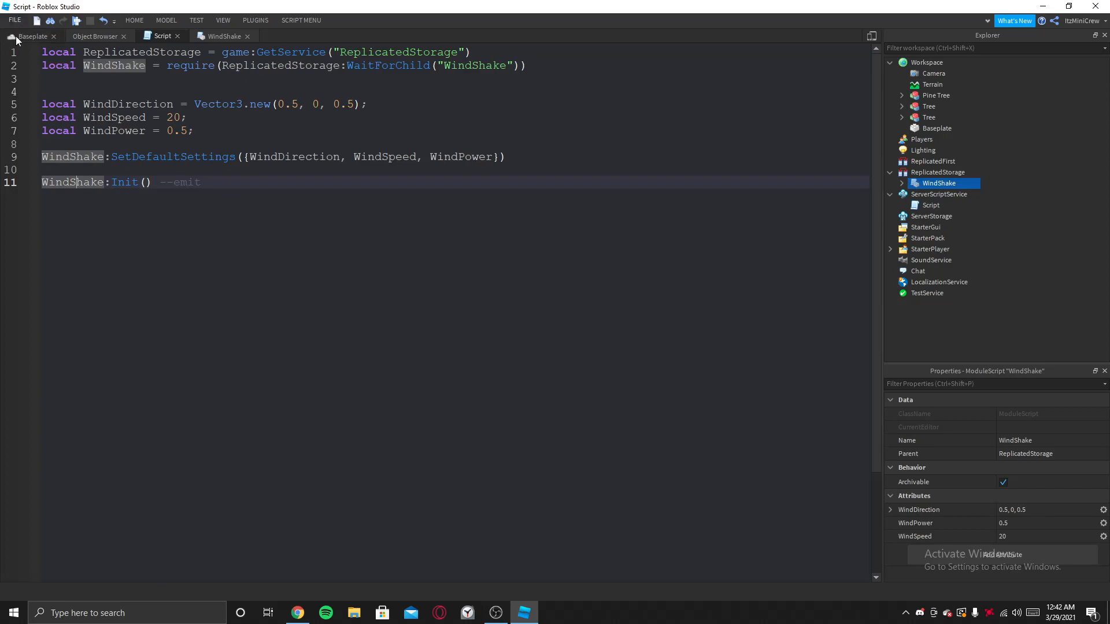
- Return to the Baseplate scene and create a 'WindShake' tag in the Tag Editor
left_click(32, 36)
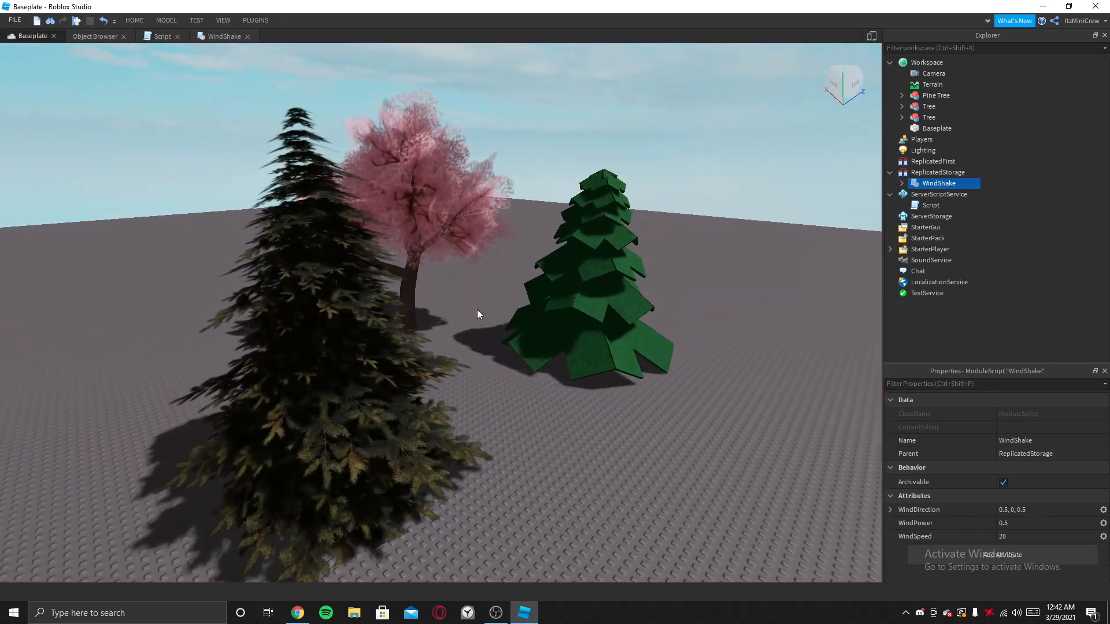
left_click_drag(478, 314, 485, 396)
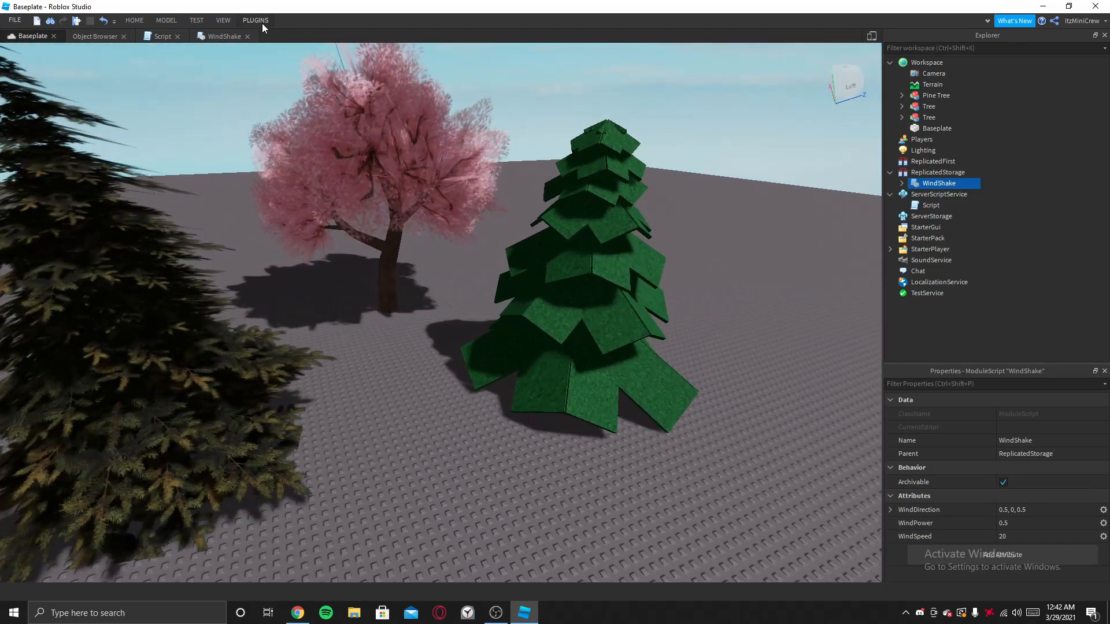
left_click(255, 20)
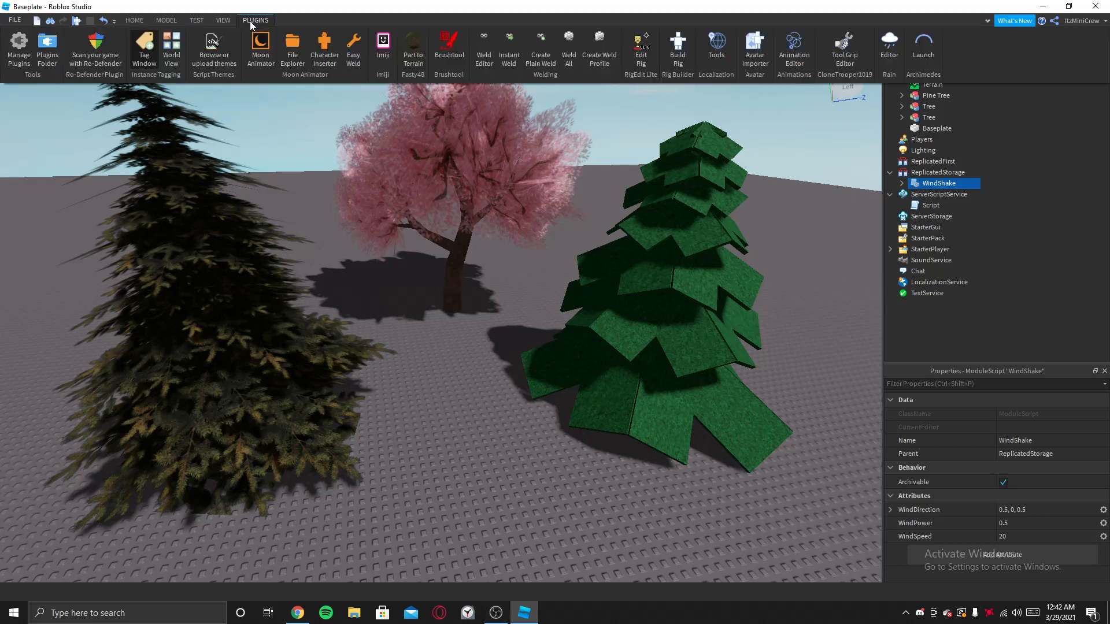
mouse_move(216, 96)
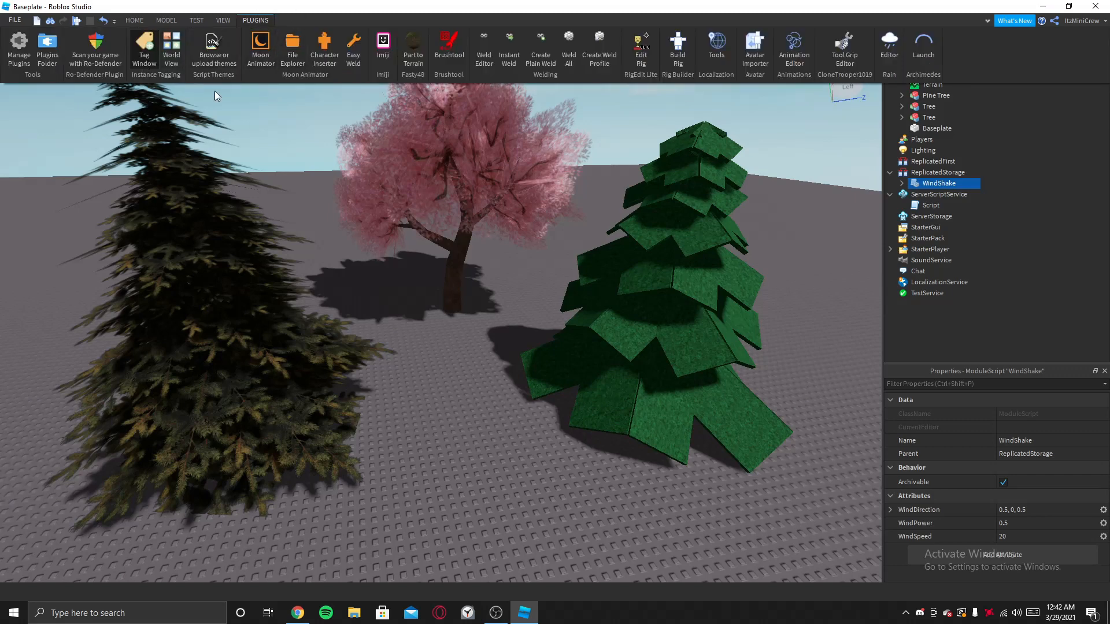
mouse_move(144, 50)
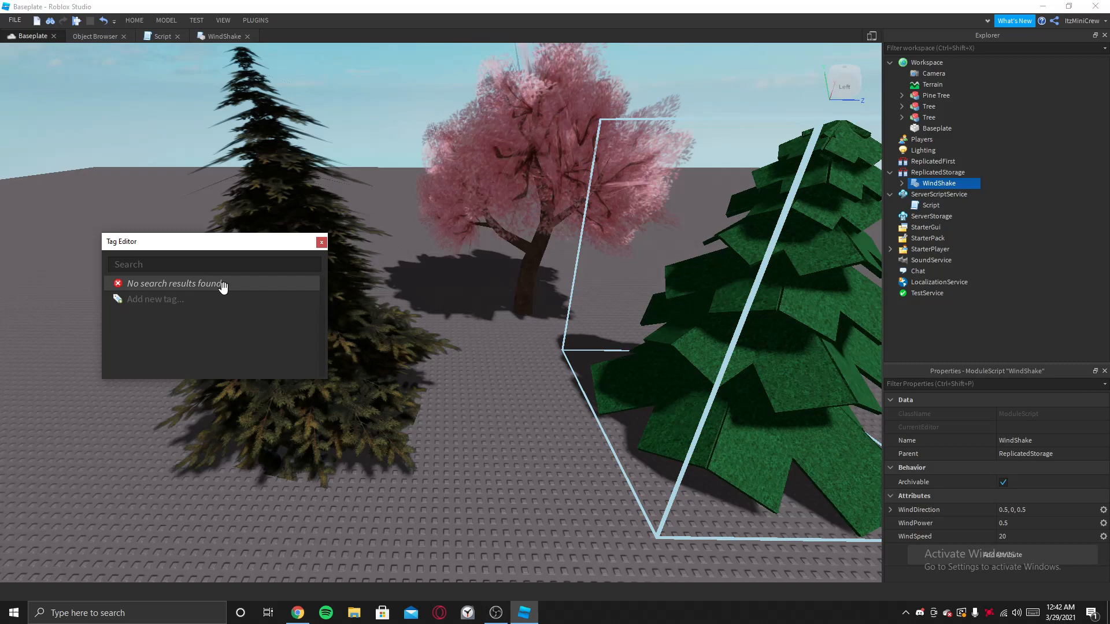
mouse_move(175, 299)
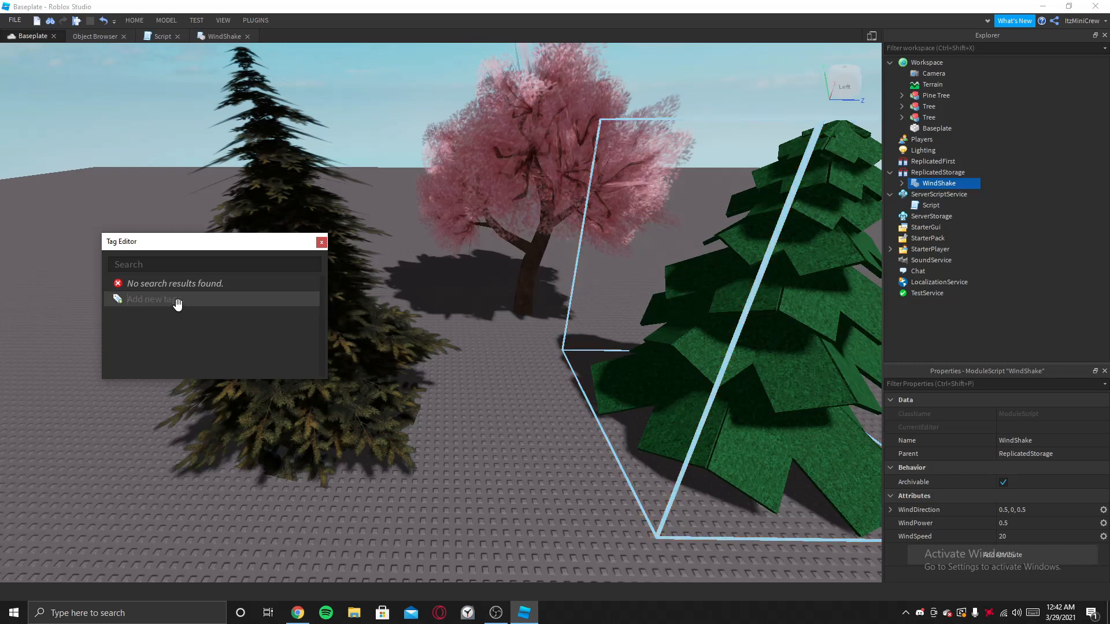
type("WindShake")
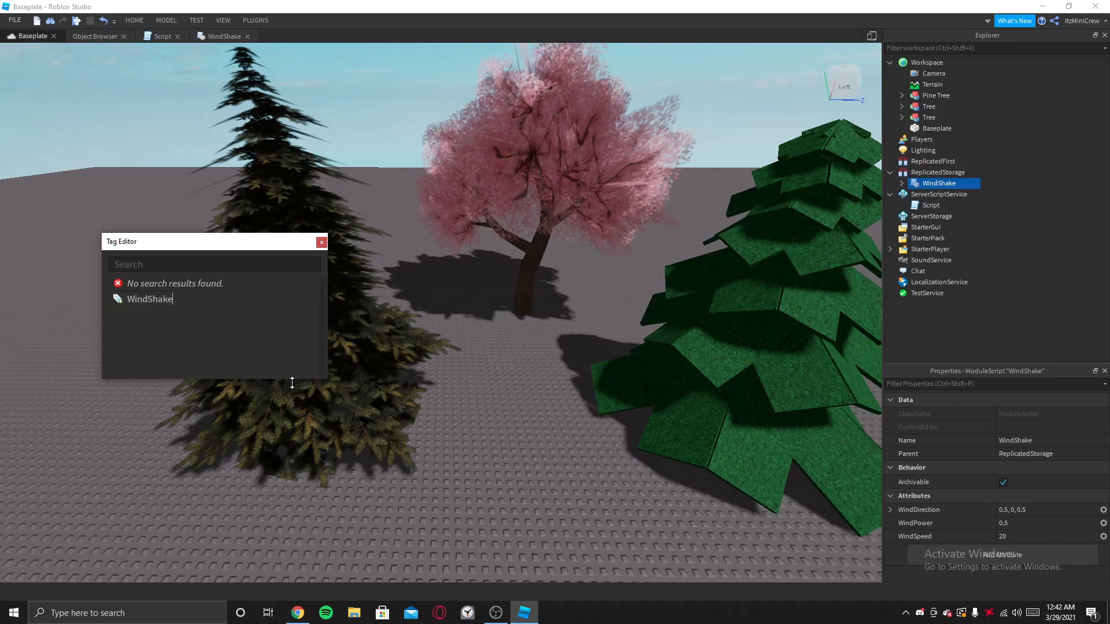
mouse_move(183, 319)
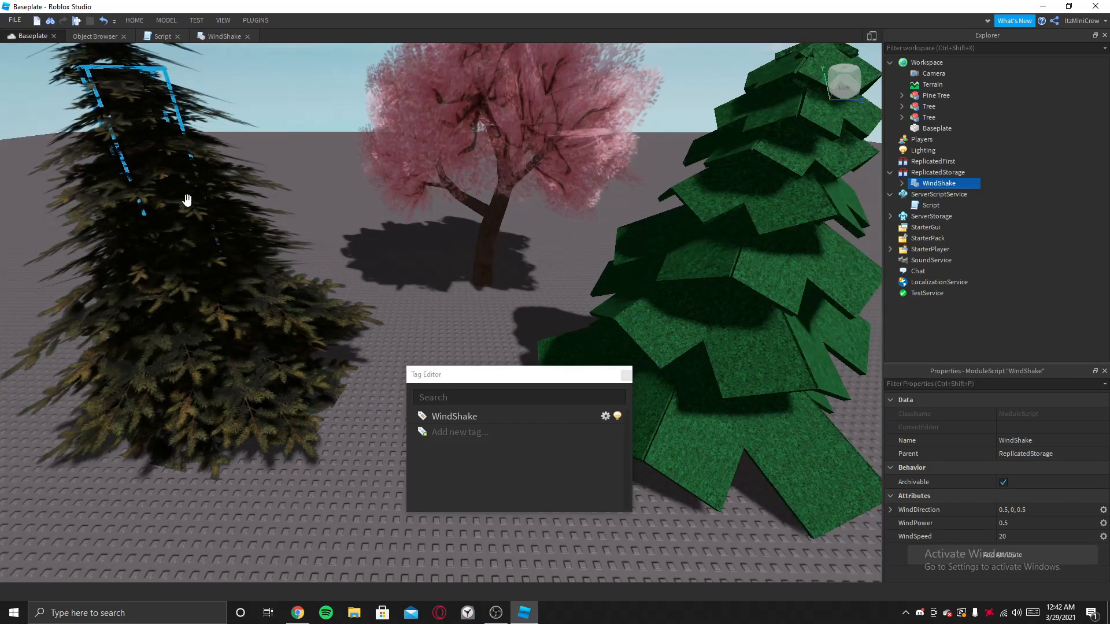
- Tag the pine tree's four Leafs parts with WindShake
left_click(929, 107)
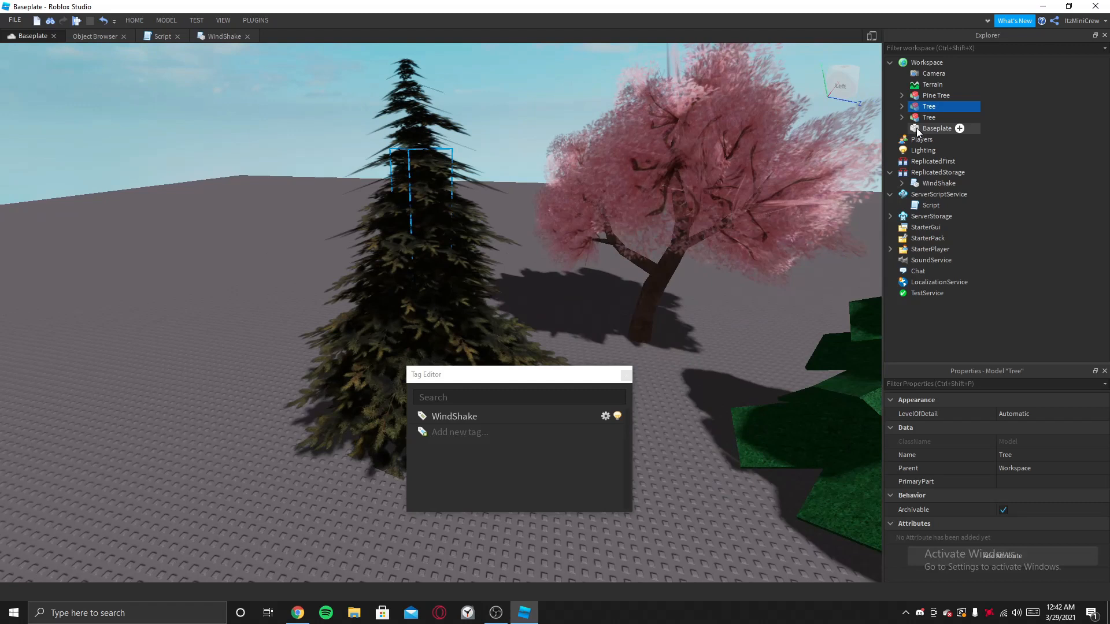
left_click(902, 106)
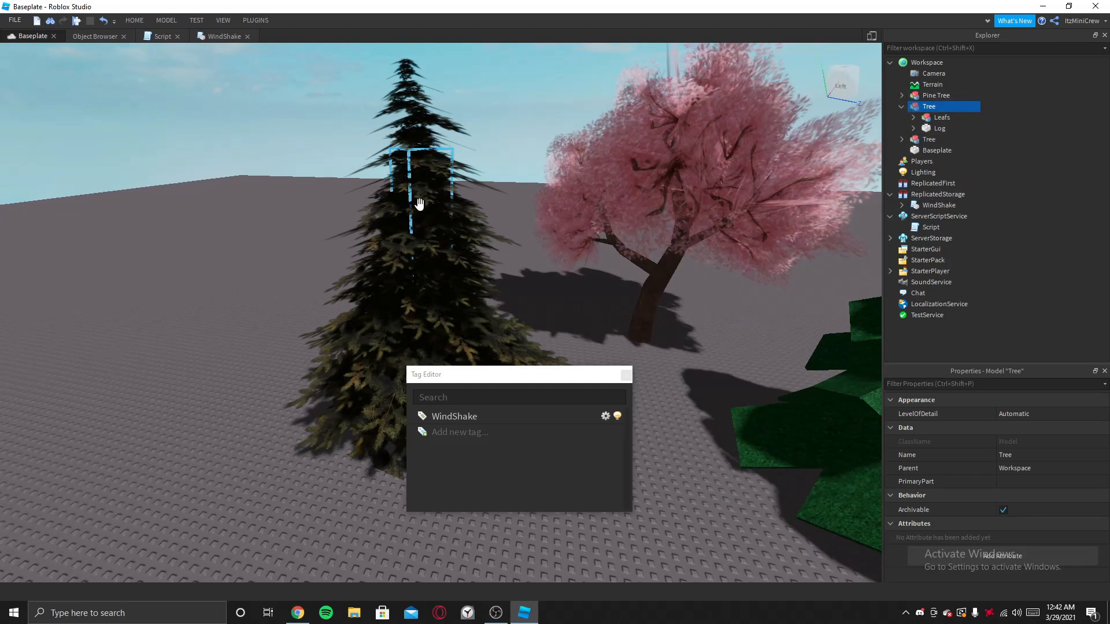
left_click(914, 117)
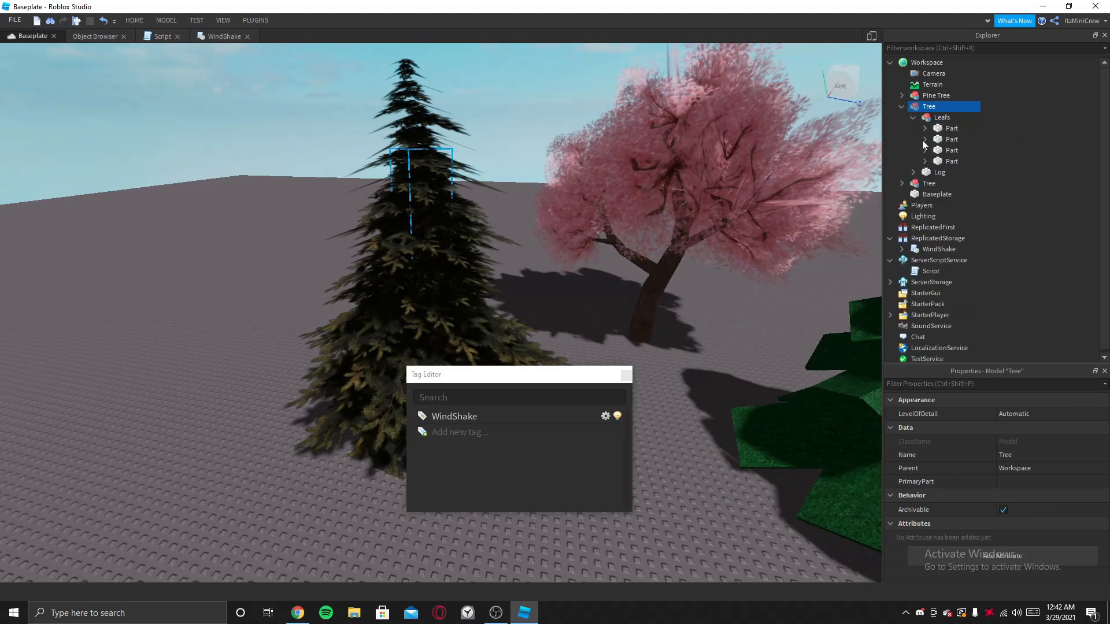
left_click(952, 129)
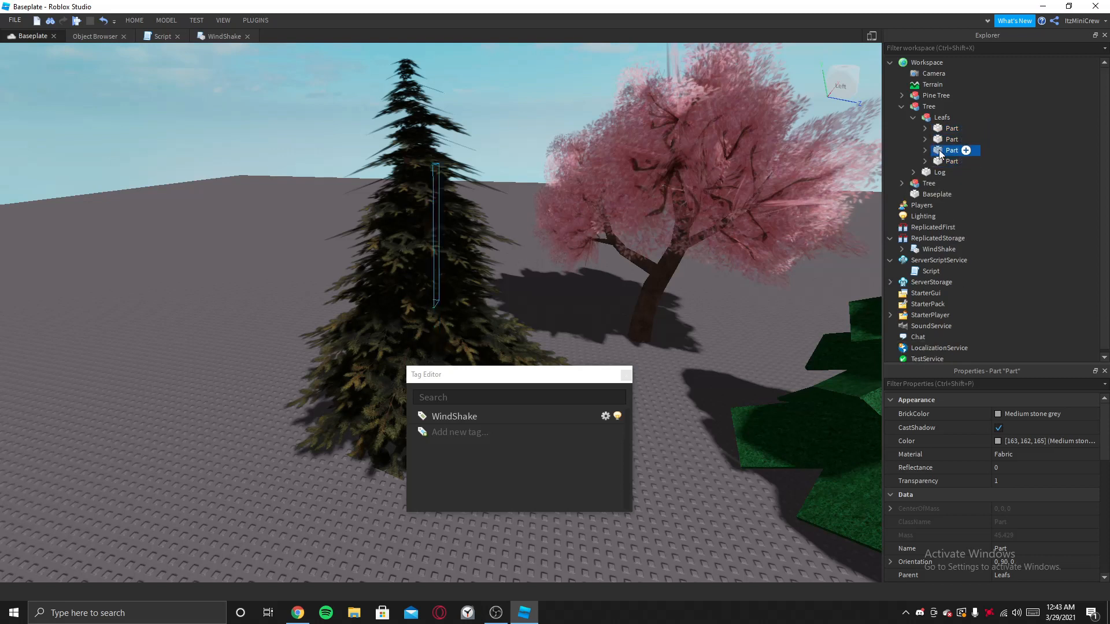
left_click(940, 173)
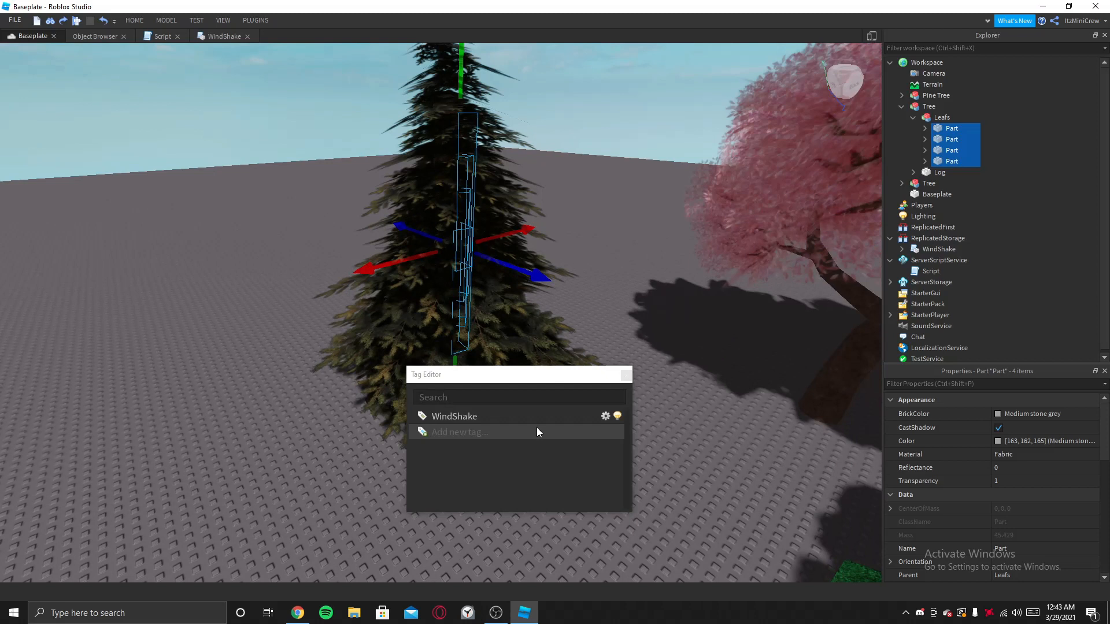
left_click(952, 139)
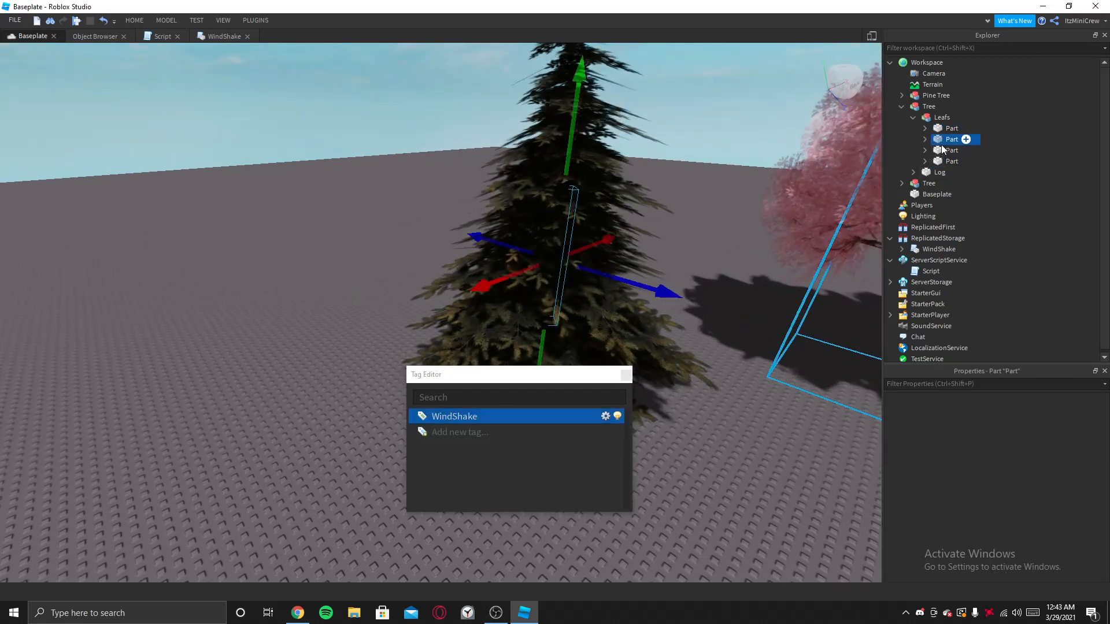
left_click(952, 138)
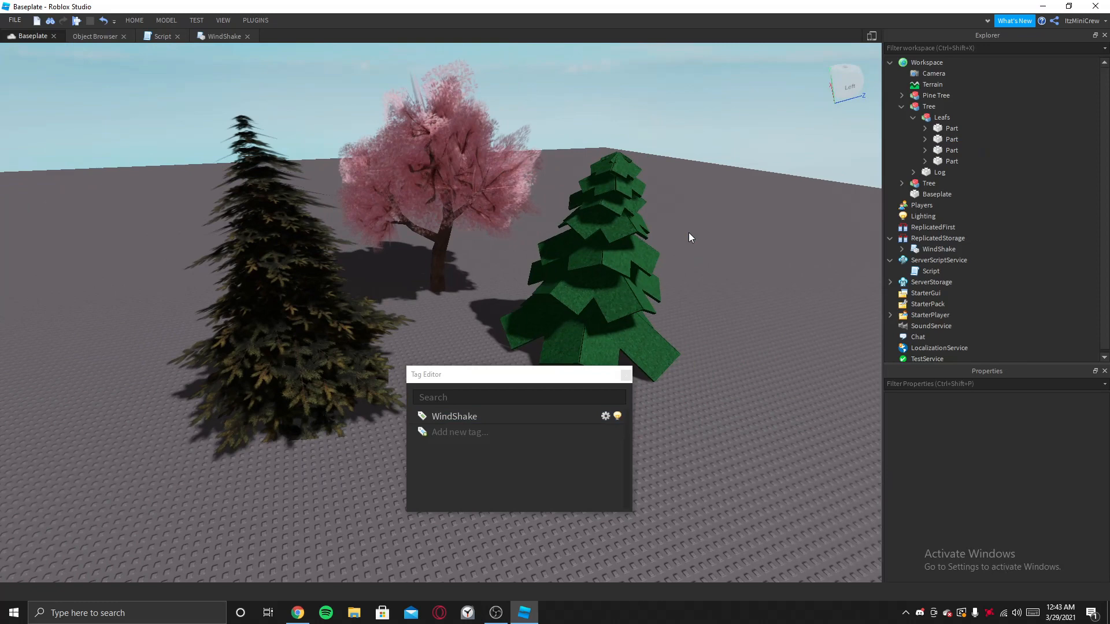
- Tag the cherry tree's Leaves part and close the Tag Editor
left_click(936, 95)
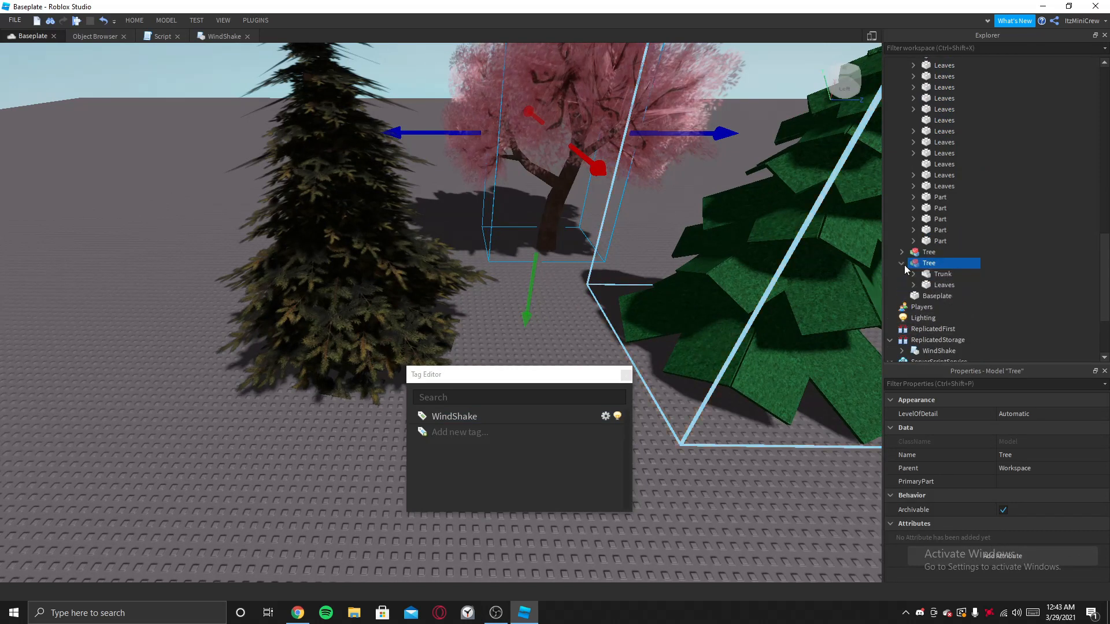
left_click(914, 253)
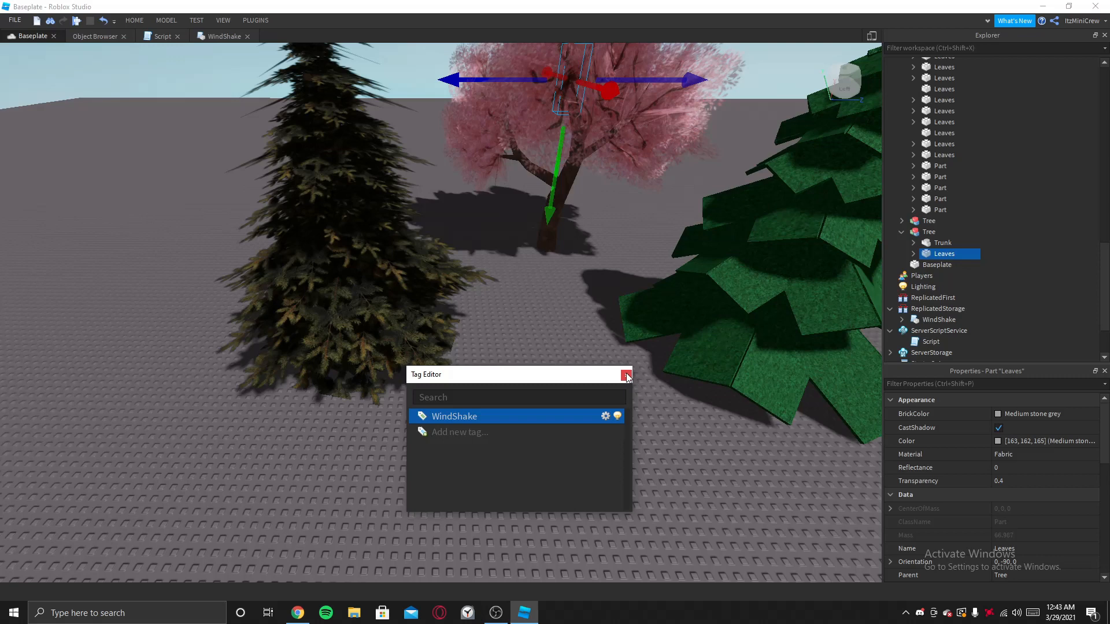
left_click(626, 375)
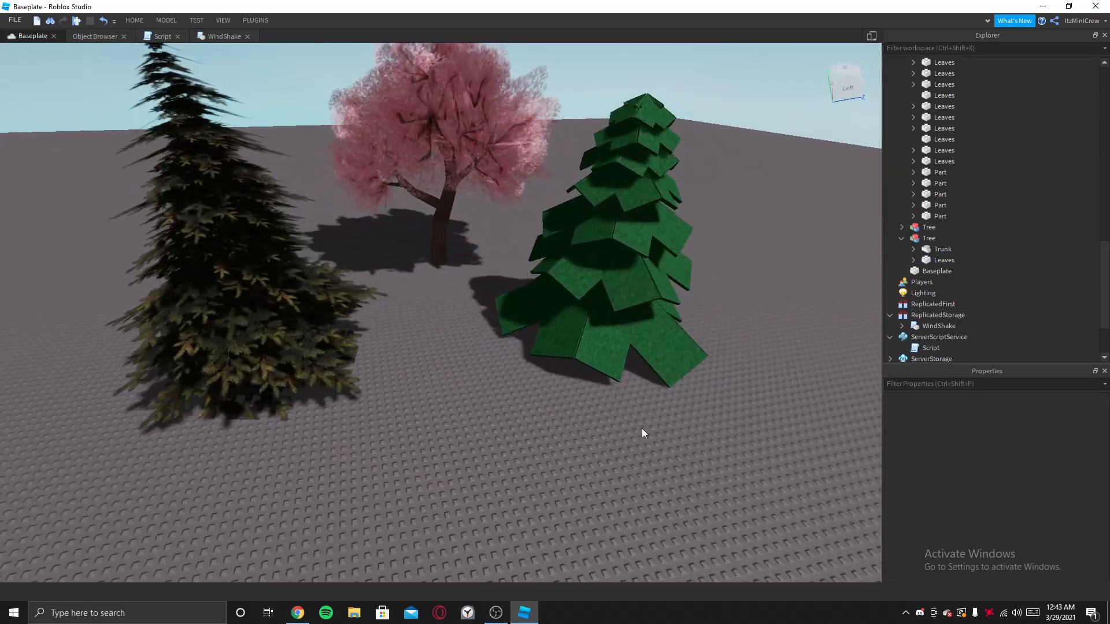
left_click(222, 19)
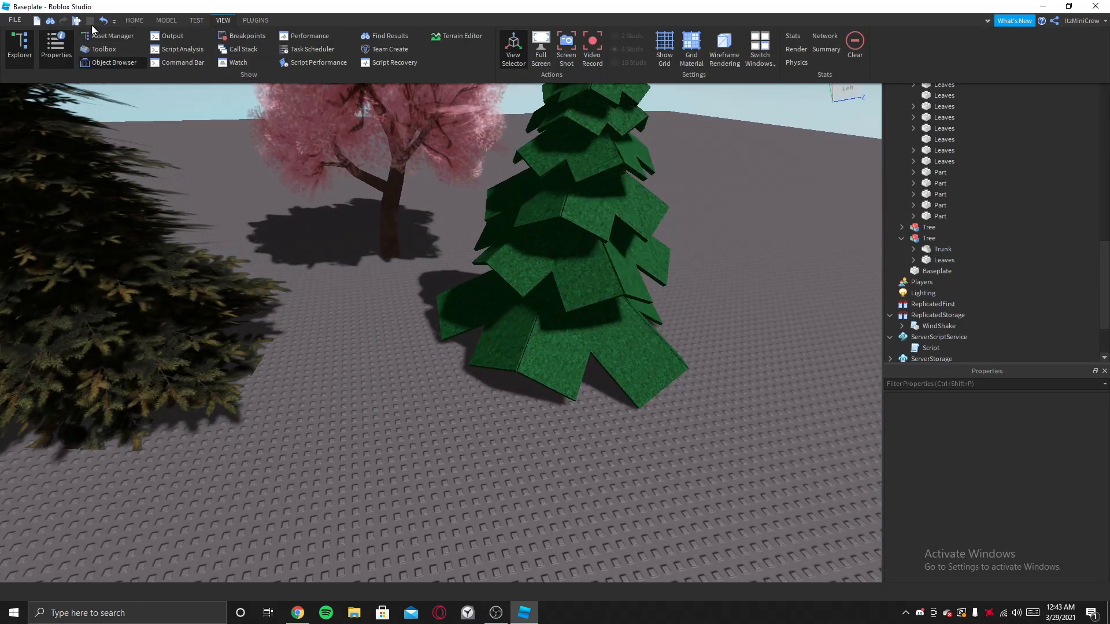
left_click(196, 20)
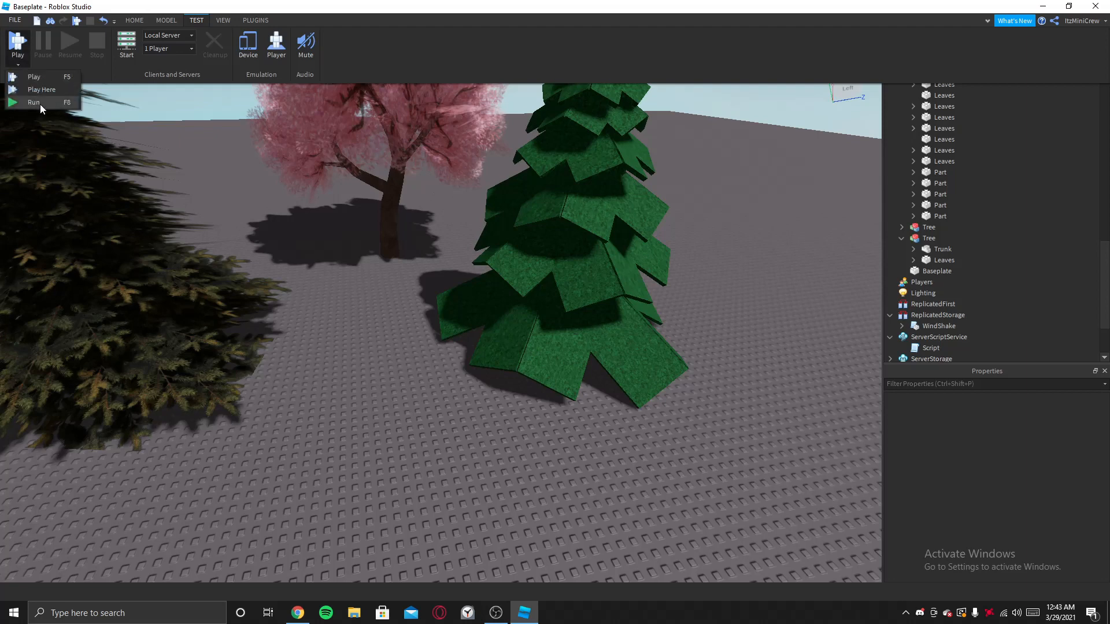
left_click(34, 102)
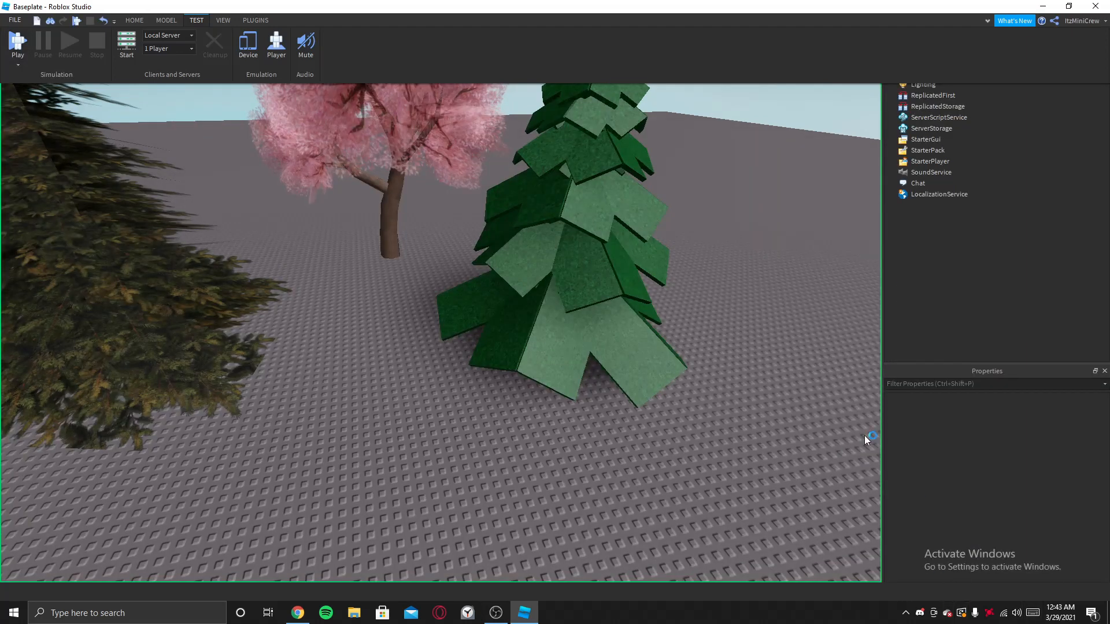
left_click(17, 44)
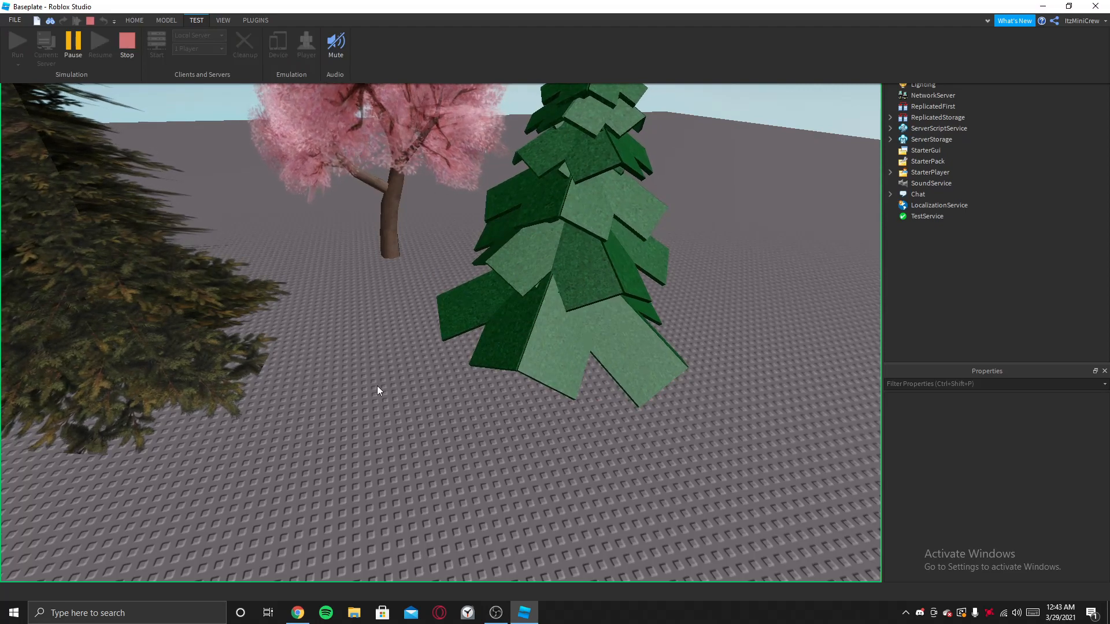
left_click(126, 46)
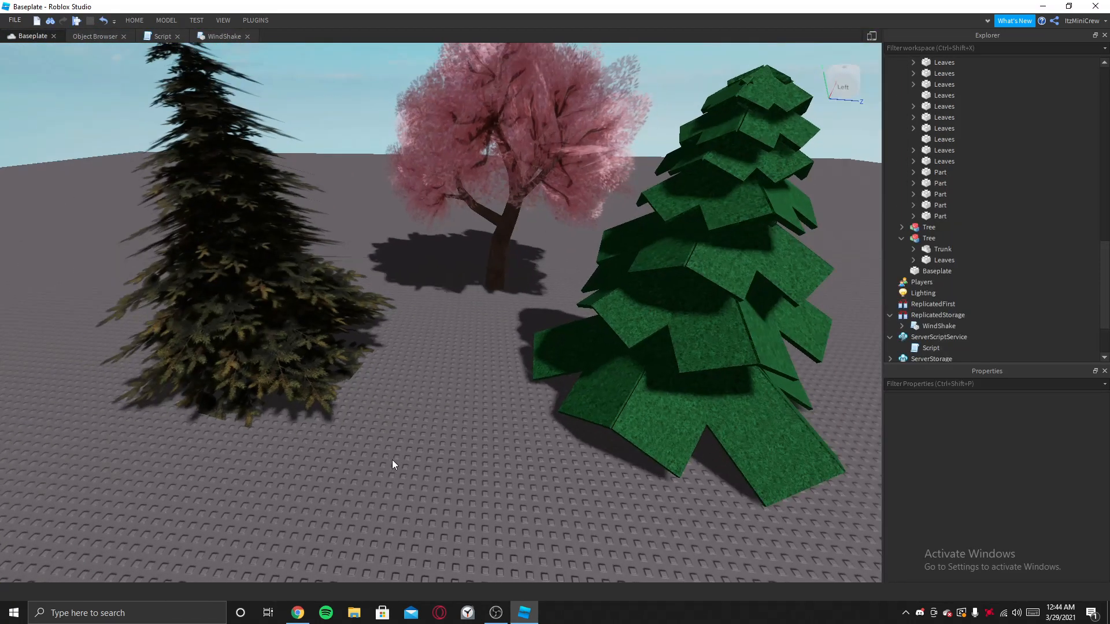
left_click(495, 612)
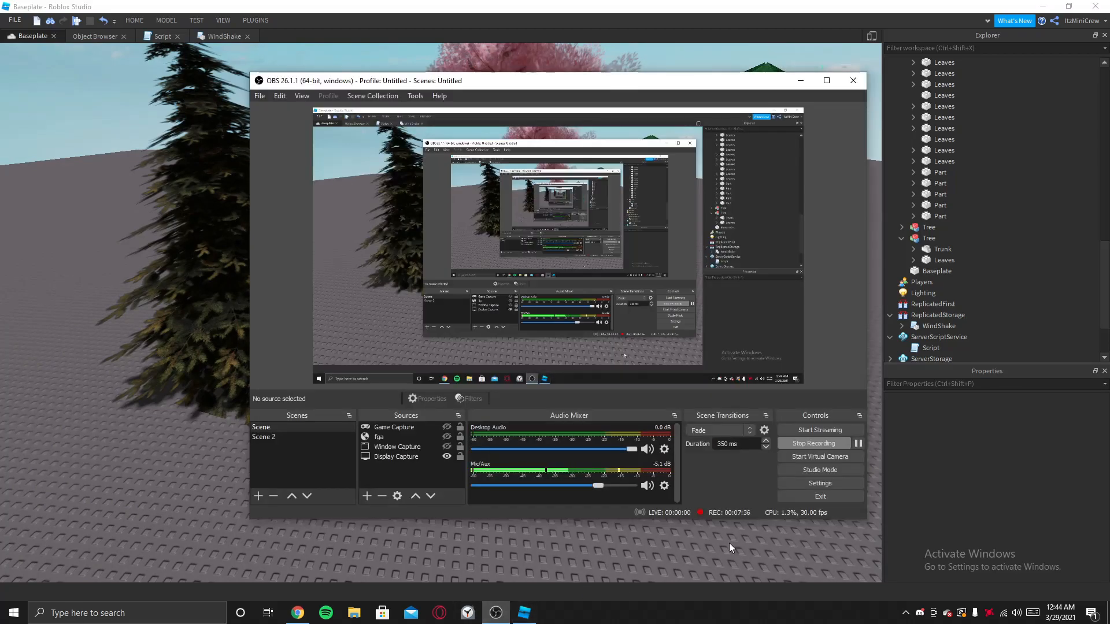